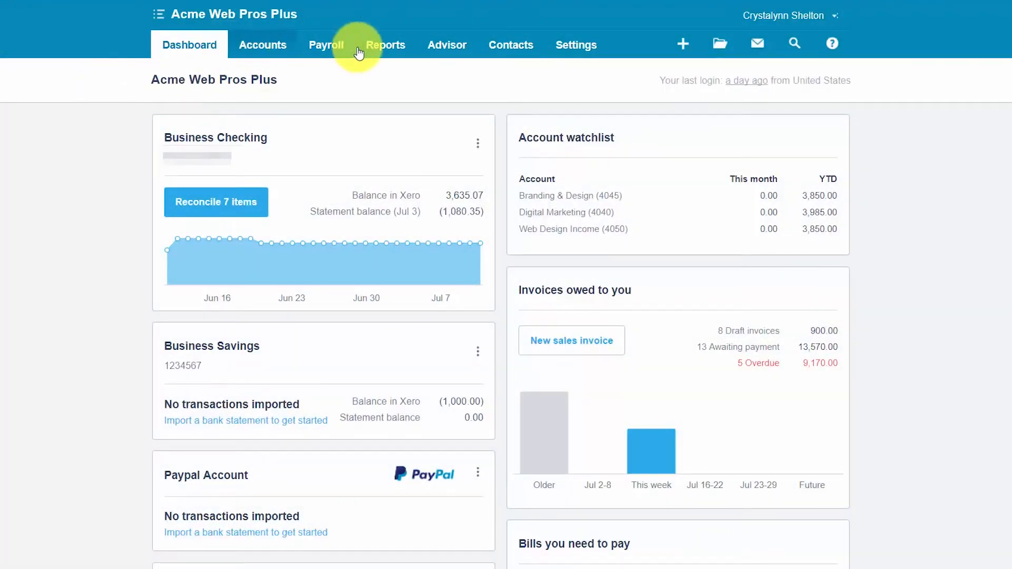
# Go from the Xero dashboard to the Reports summary page listing all reports.
pyautogui.click(386, 44)
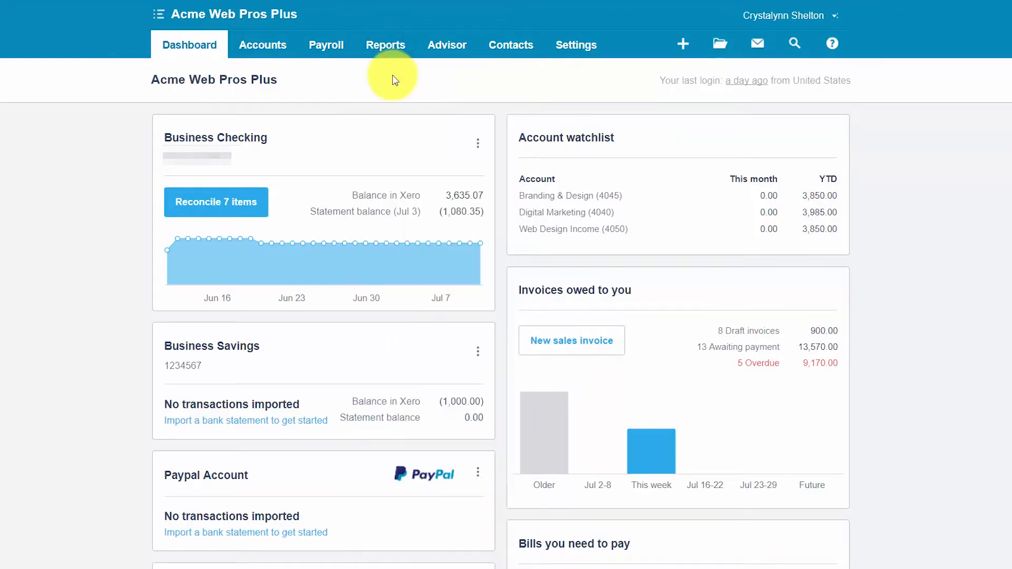
pyautogui.click(386, 44)
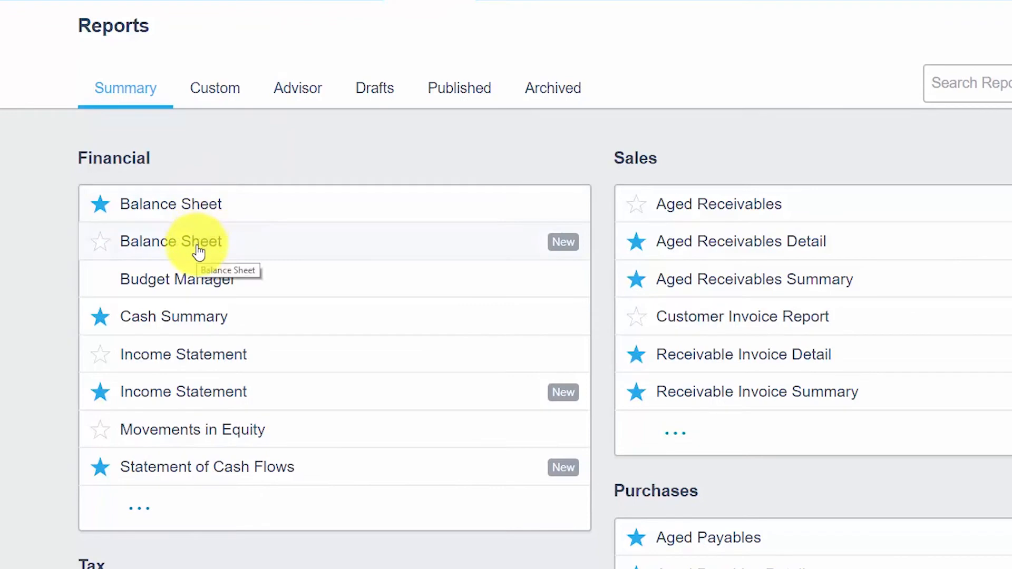
pyautogui.moveTo(264, 248)
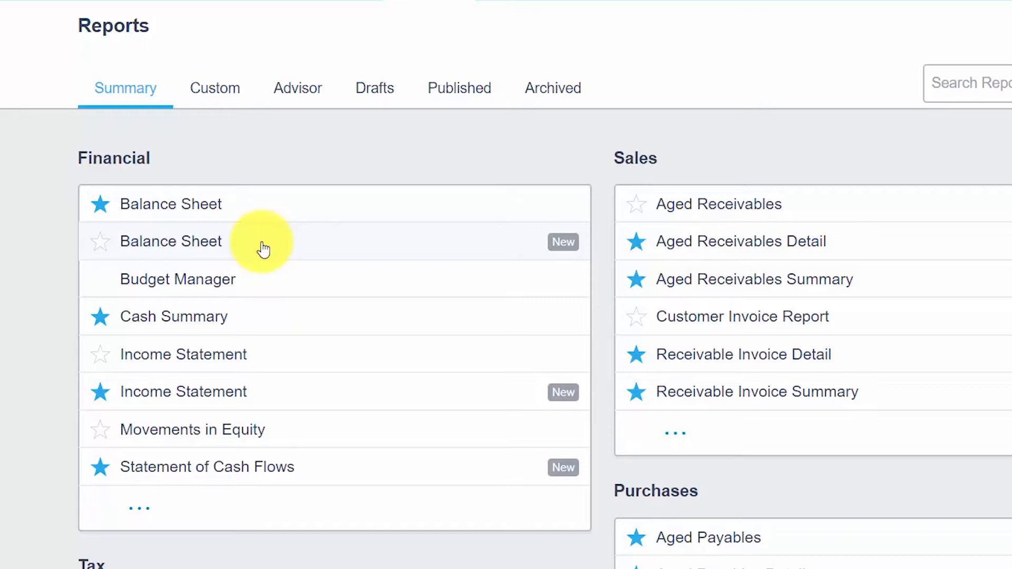
pyautogui.moveTo(564, 255)
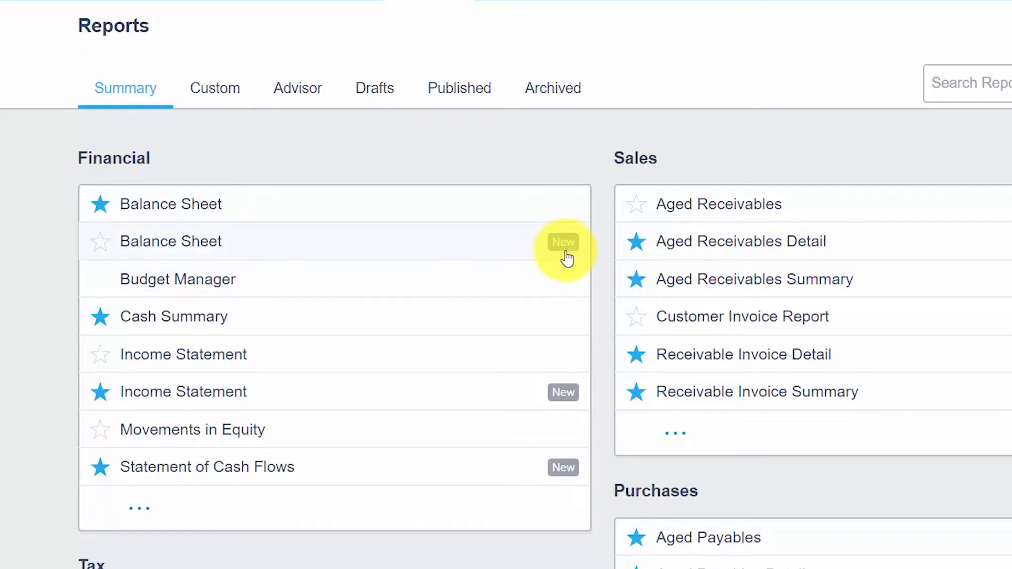
pyautogui.moveTo(226, 253)
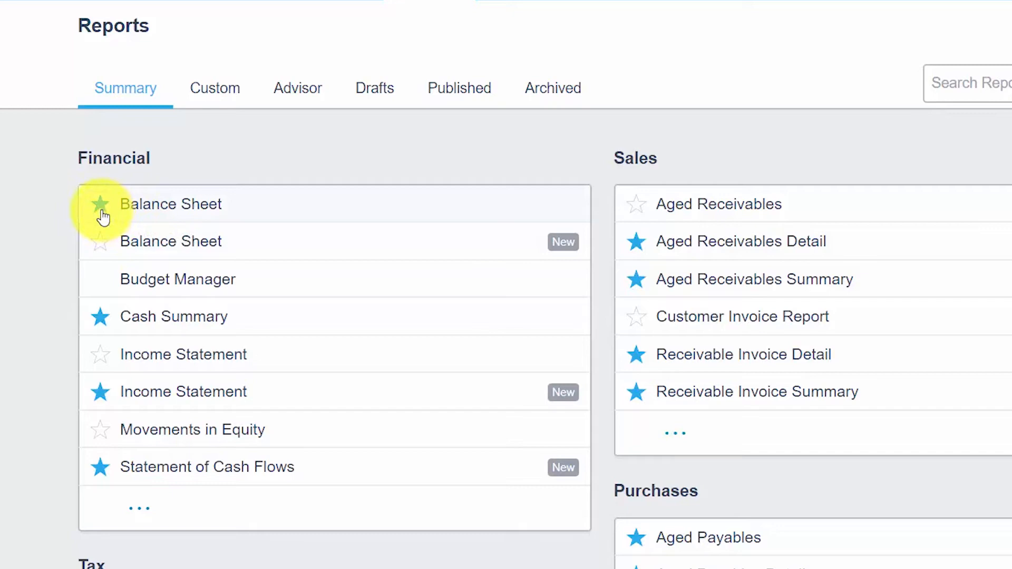
# Unstar the old Balance Sheet and star the new Balance Sheet as a favourite report.
pyautogui.click(102, 204)
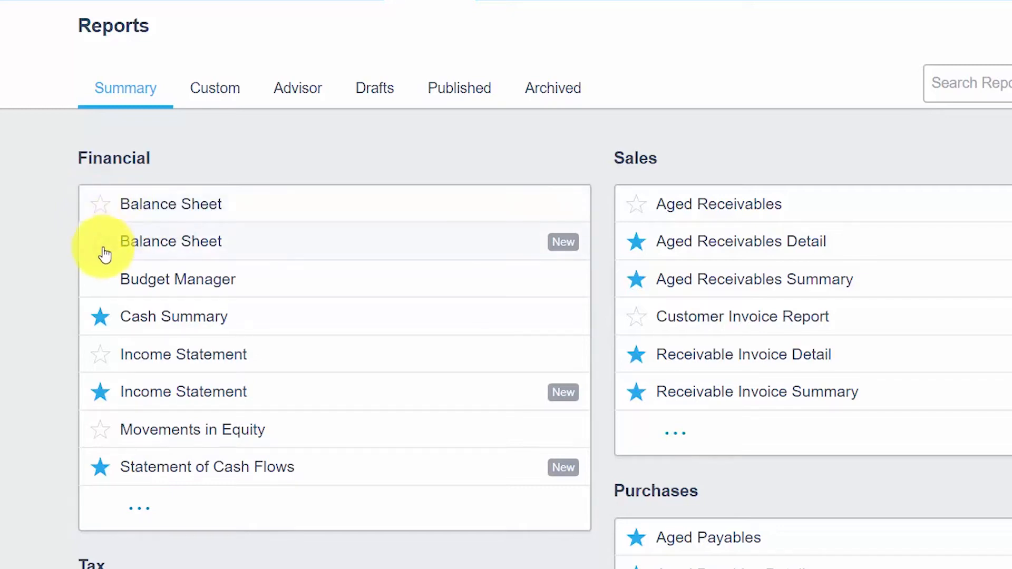
pyautogui.click(99, 242)
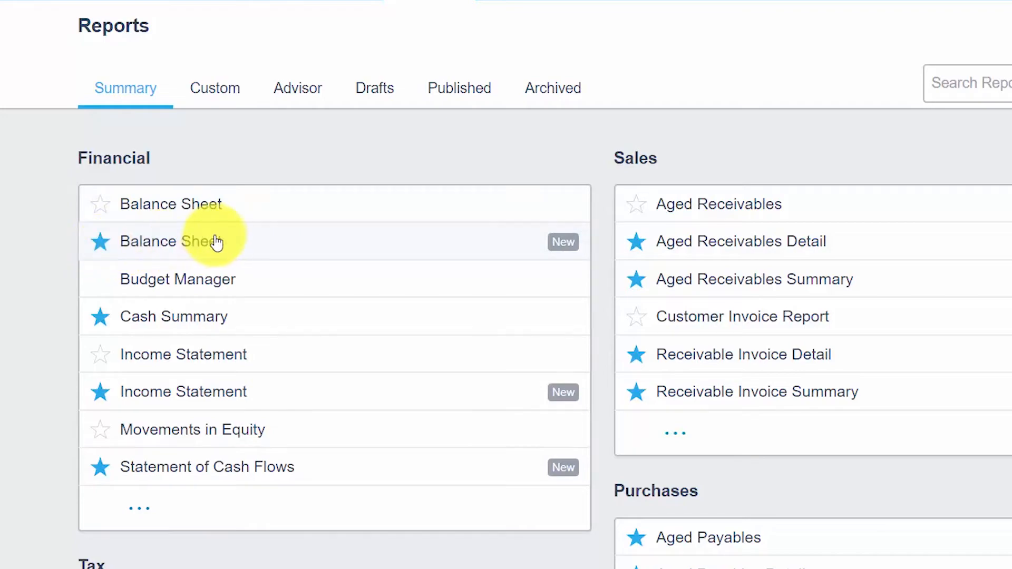
pyautogui.moveTo(214, 248)
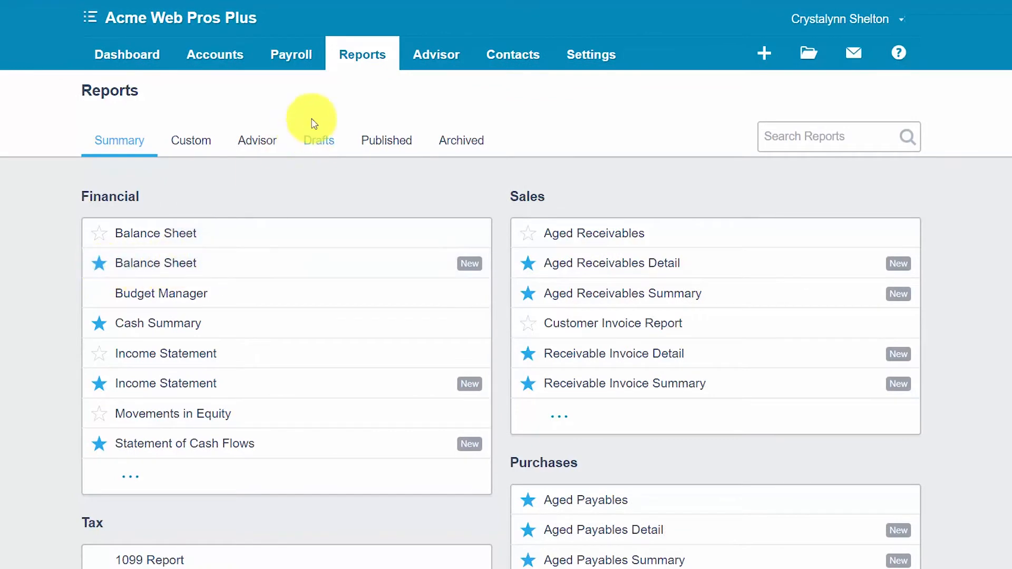
pyautogui.click(362, 55)
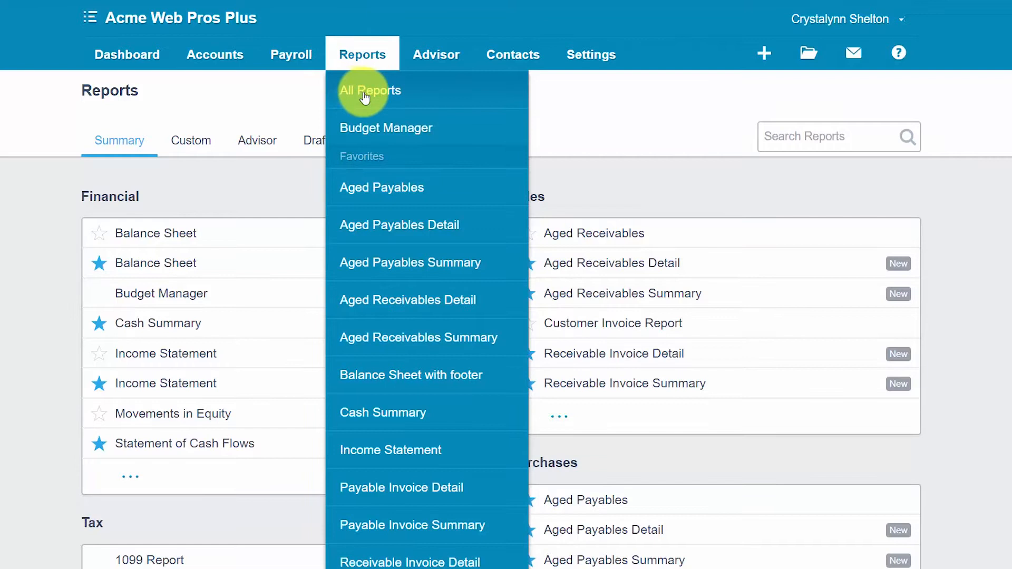
pyautogui.moveTo(393, 383)
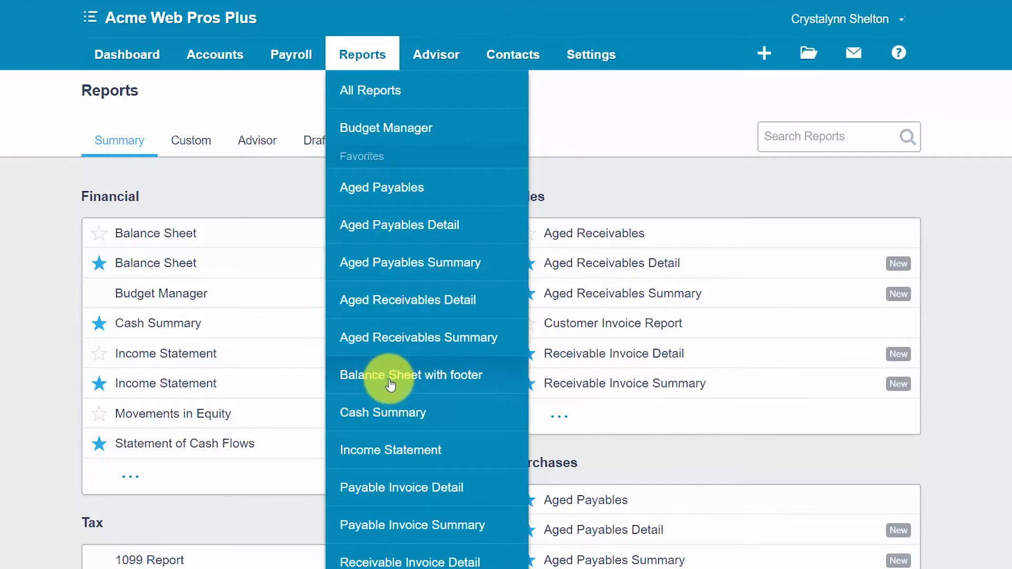
pyautogui.click(274, 185)
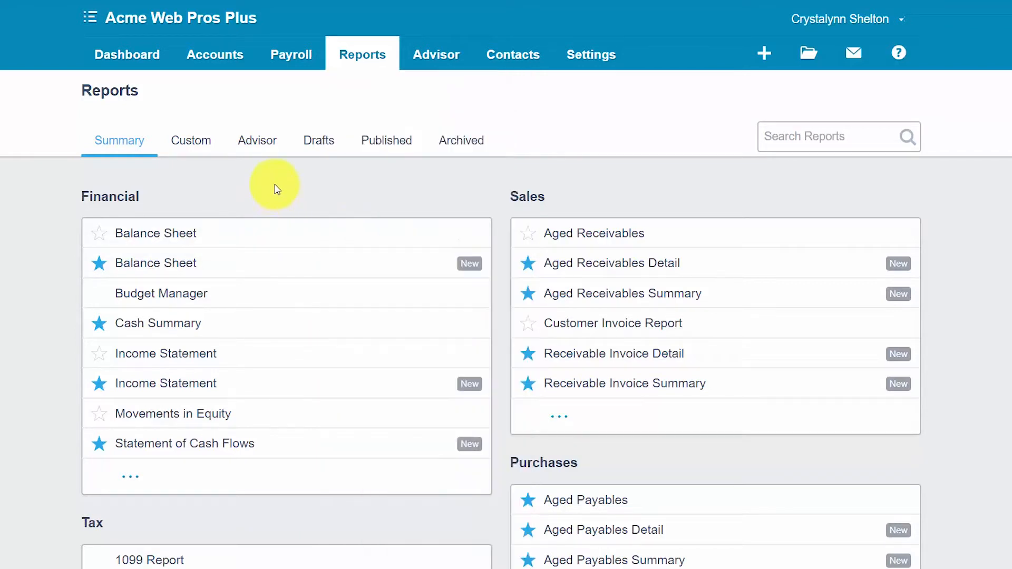
pyautogui.moveTo(196, 269)
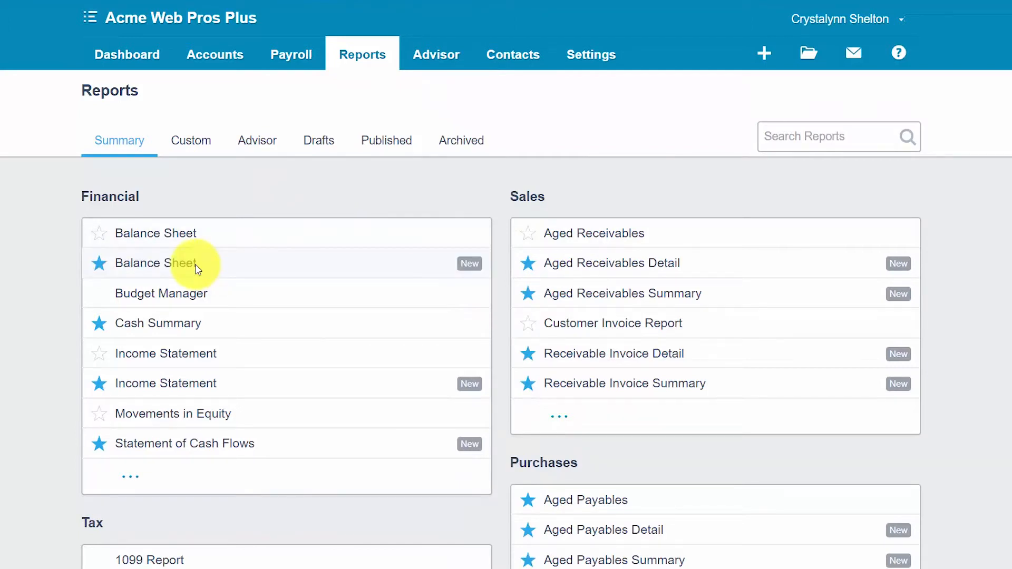
# Show the new Balance Sheet report with its date range set to Today, July 11, 2017.
pyautogui.click(155, 264)
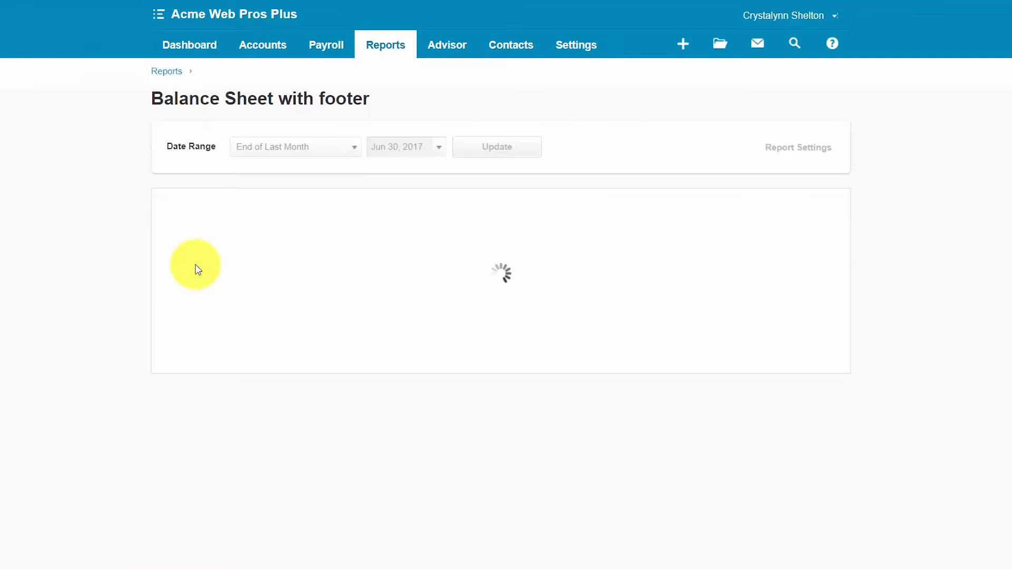
pyautogui.click(497, 147)
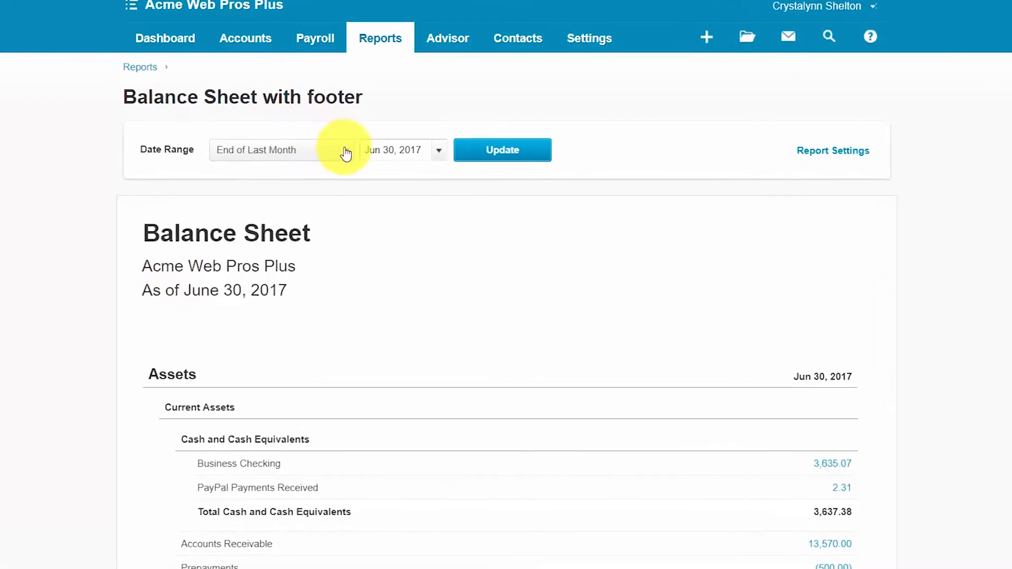
pyautogui.click(273, 150)
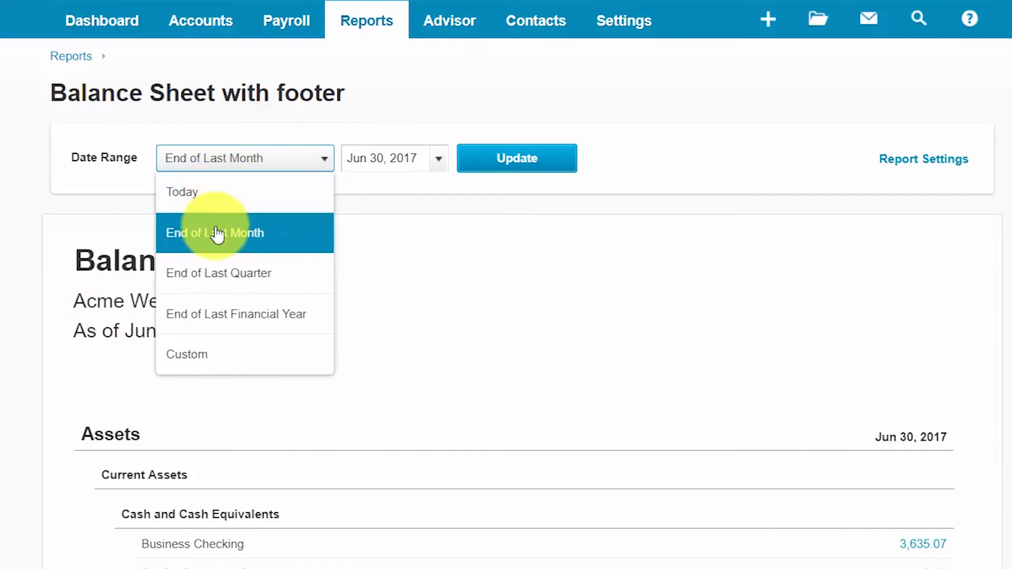
pyautogui.moveTo(213, 358)
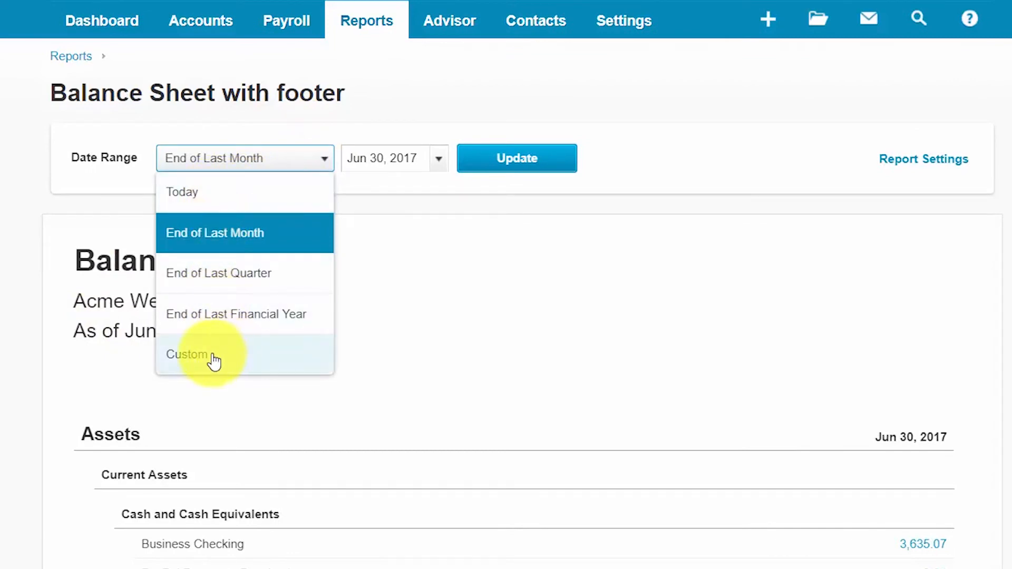
pyautogui.click(187, 354)
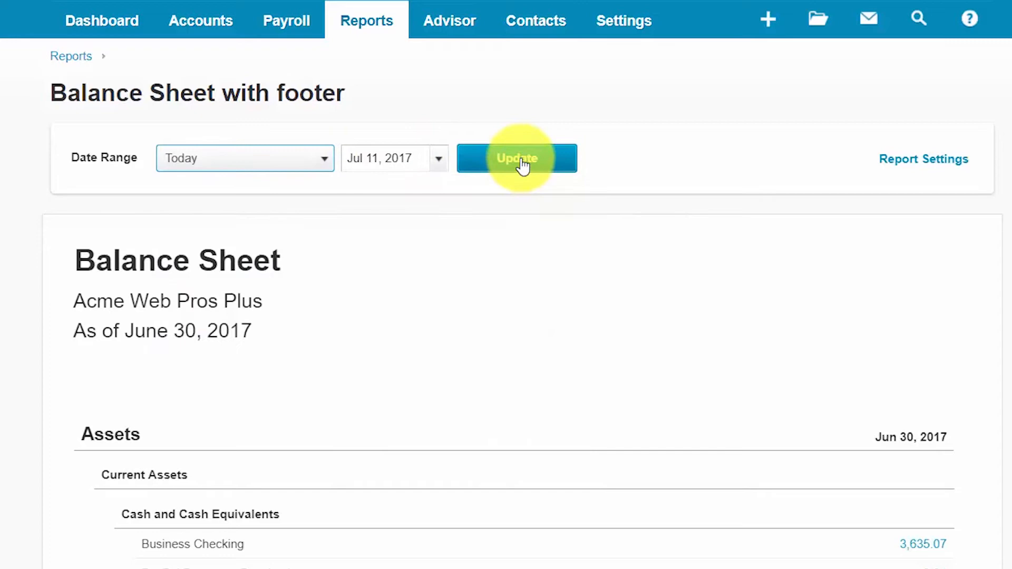
pyautogui.click(517, 158)
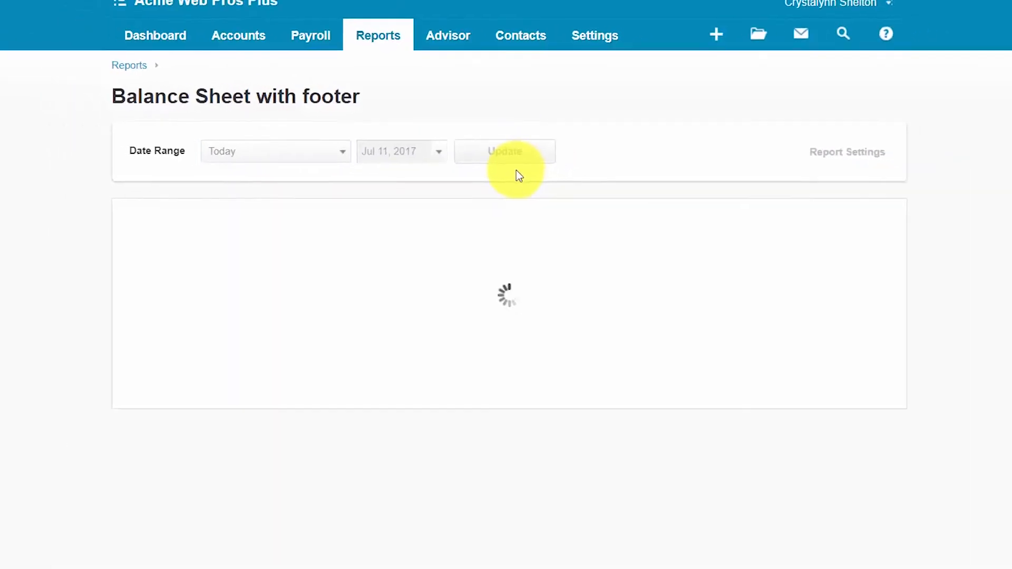
pyautogui.click(504, 152)
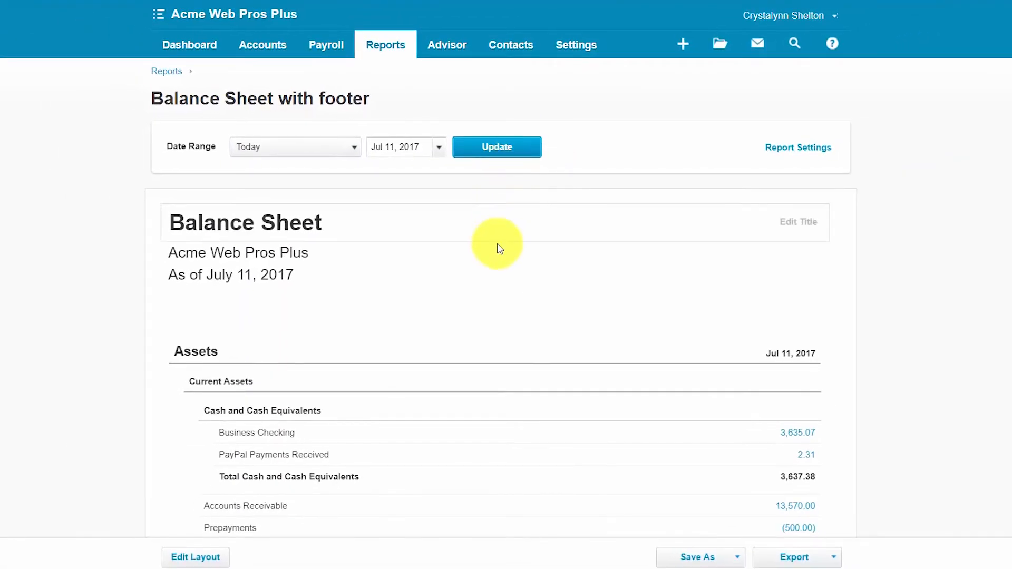
# Scroll to the bottom of the Balance Sheet to reach the Export choices.
pyautogui.scroll(-3)
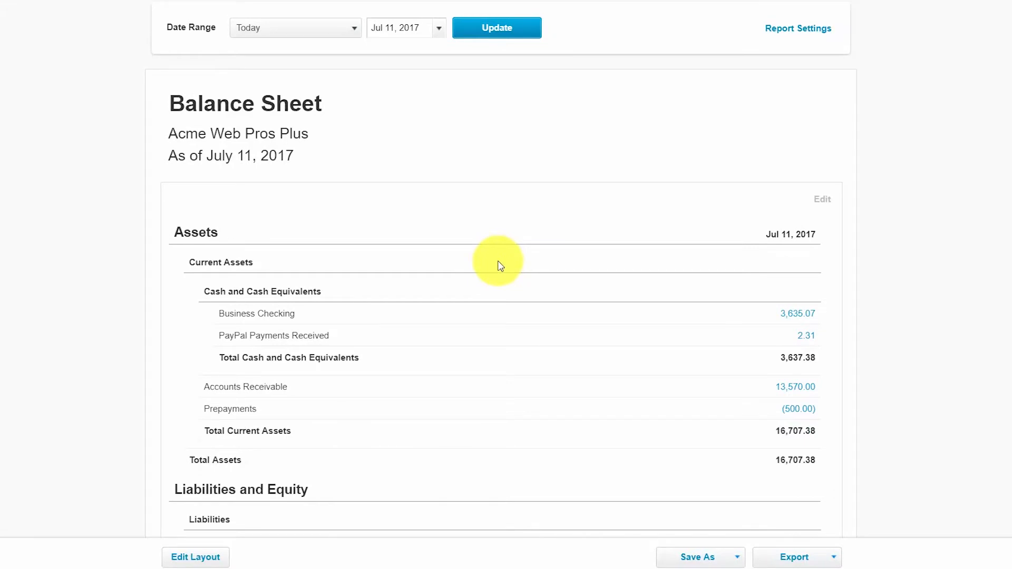
pyautogui.scroll(-3)
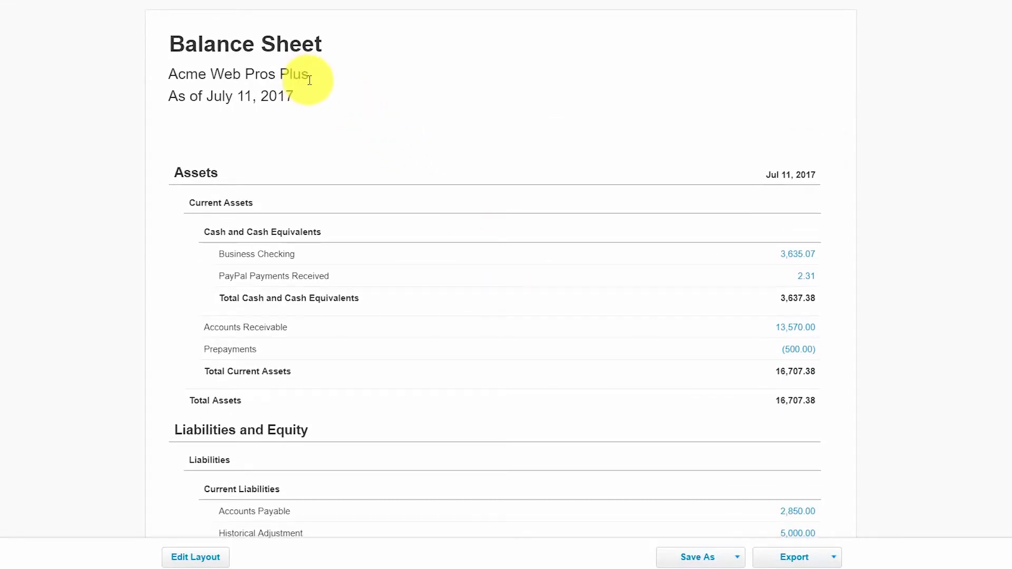
pyautogui.moveTo(372, 196)
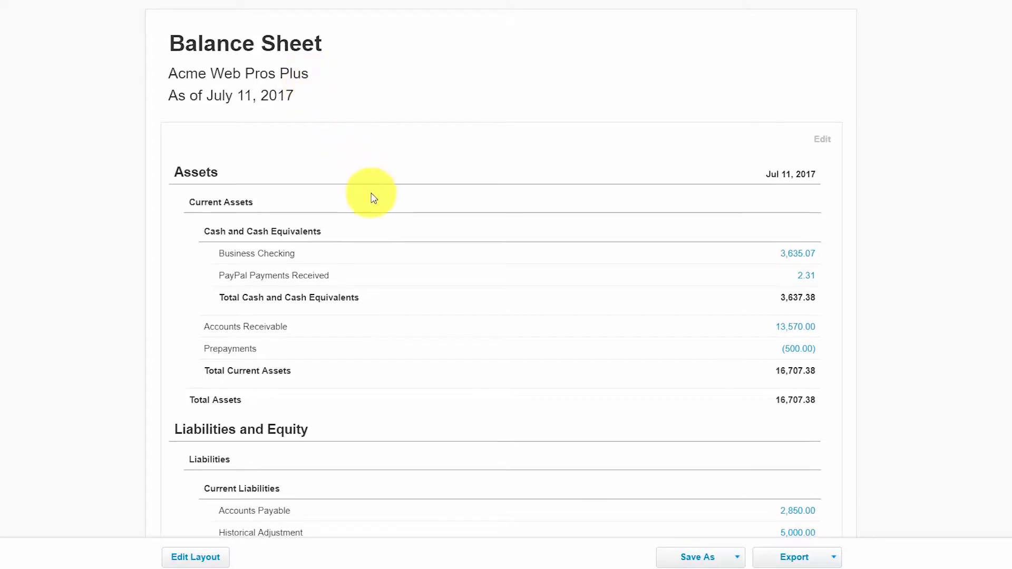
pyautogui.scroll(-3)
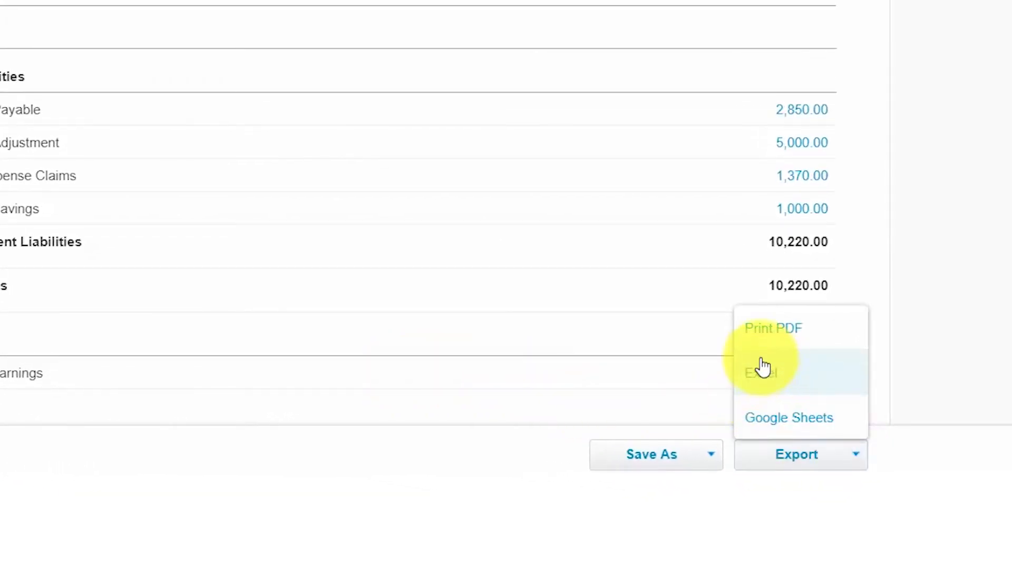
pyautogui.moveTo(824, 464)
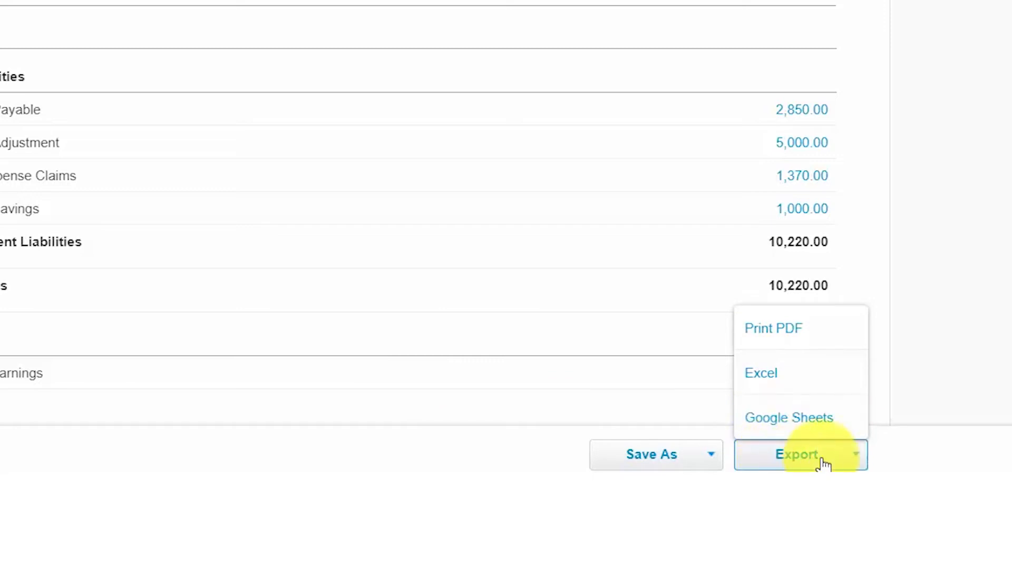
pyautogui.moveTo(786, 331)
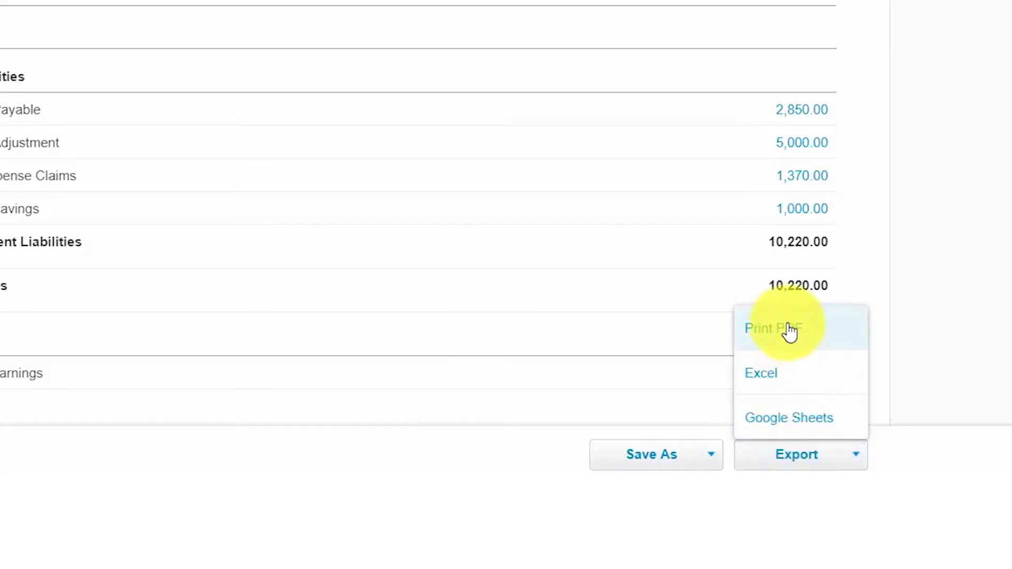
pyautogui.moveTo(707, 464)
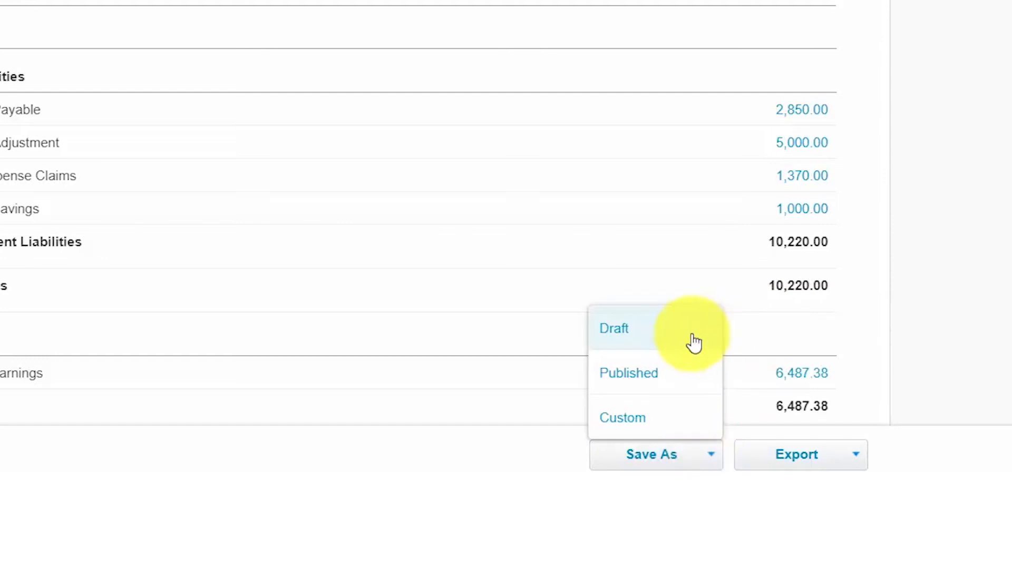
pyautogui.moveTo(653, 380)
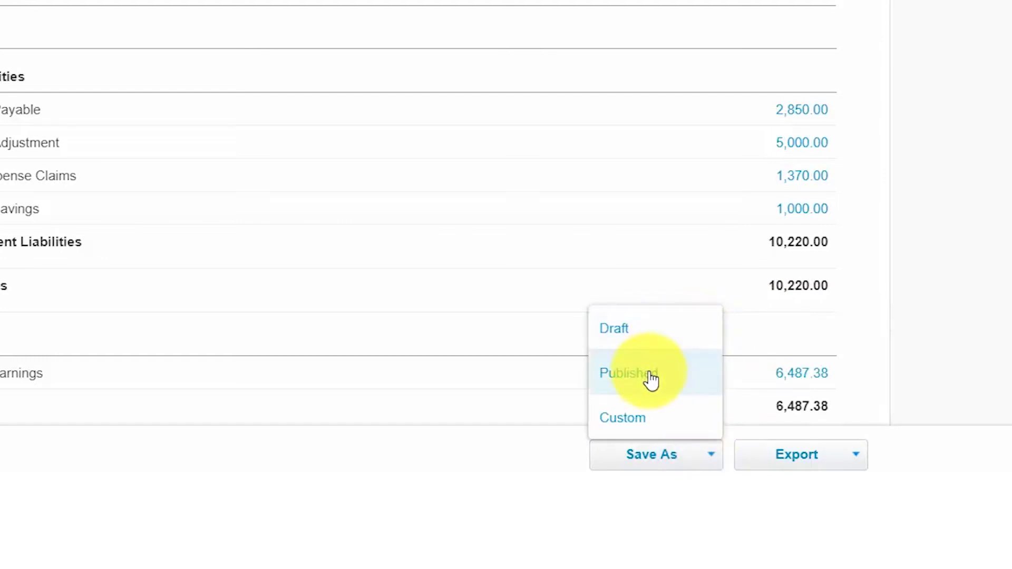
pyautogui.moveTo(651, 418)
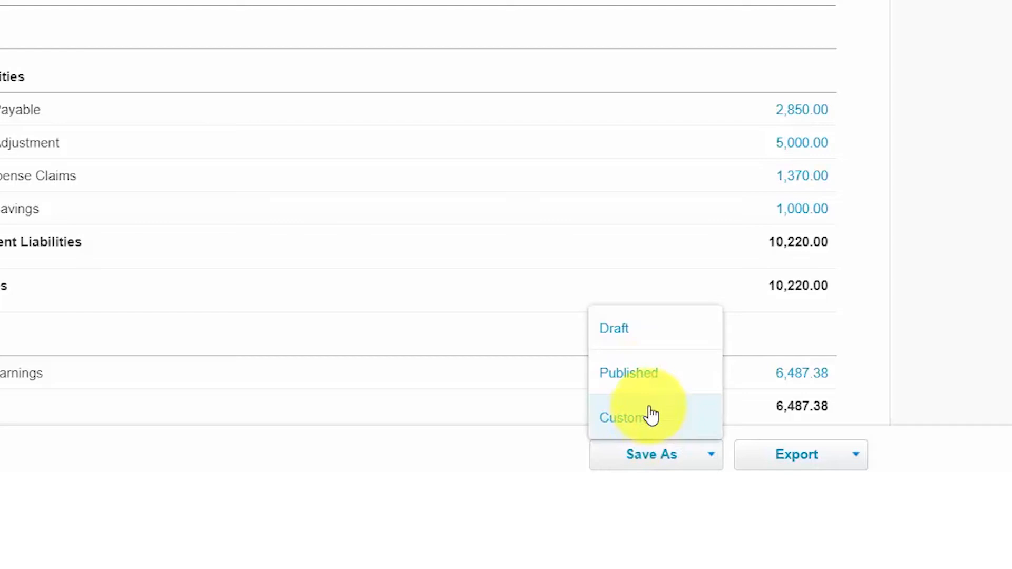
pyautogui.moveTo(639, 335)
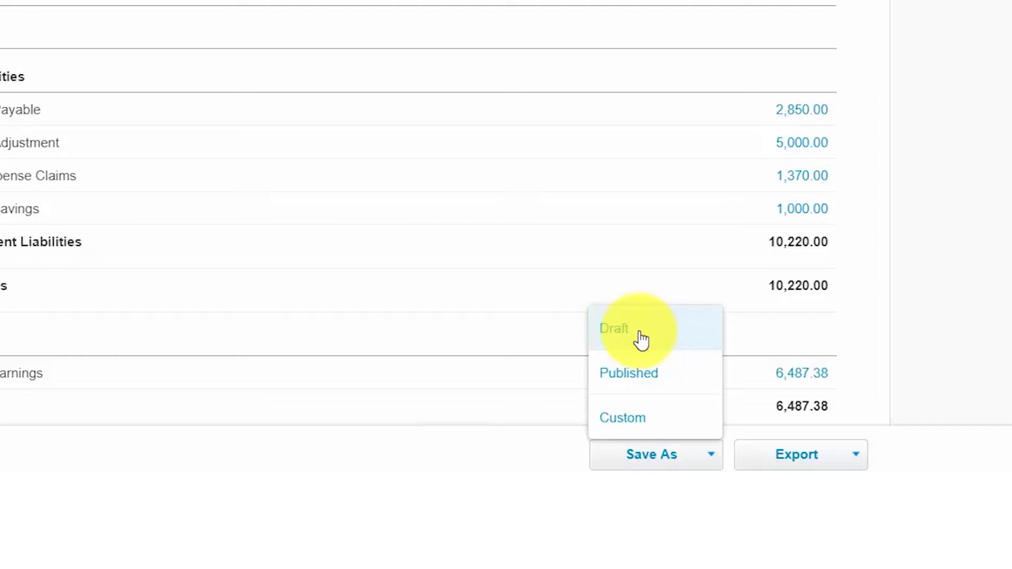
pyautogui.moveTo(648, 383)
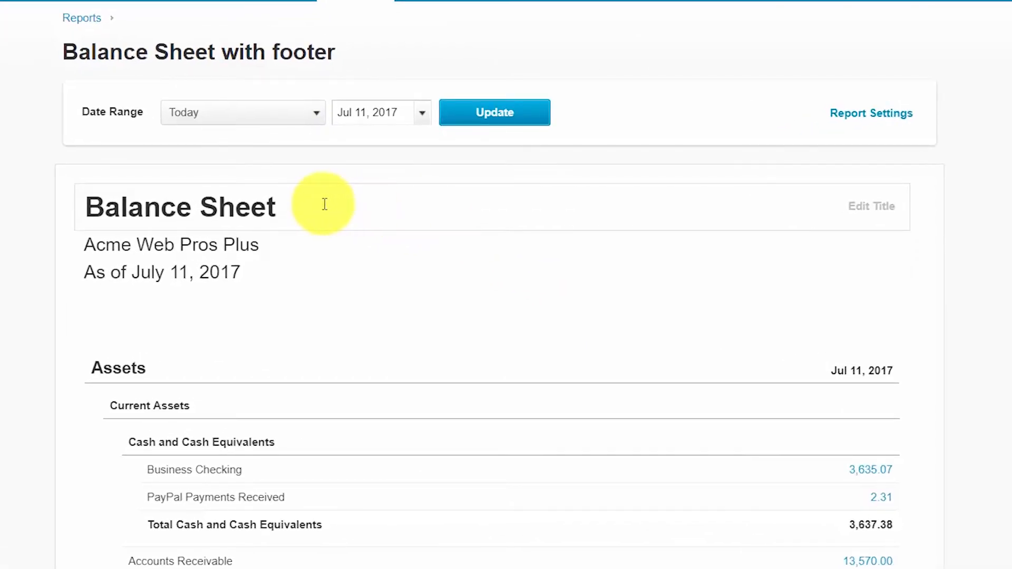
pyautogui.moveTo(871, 207)
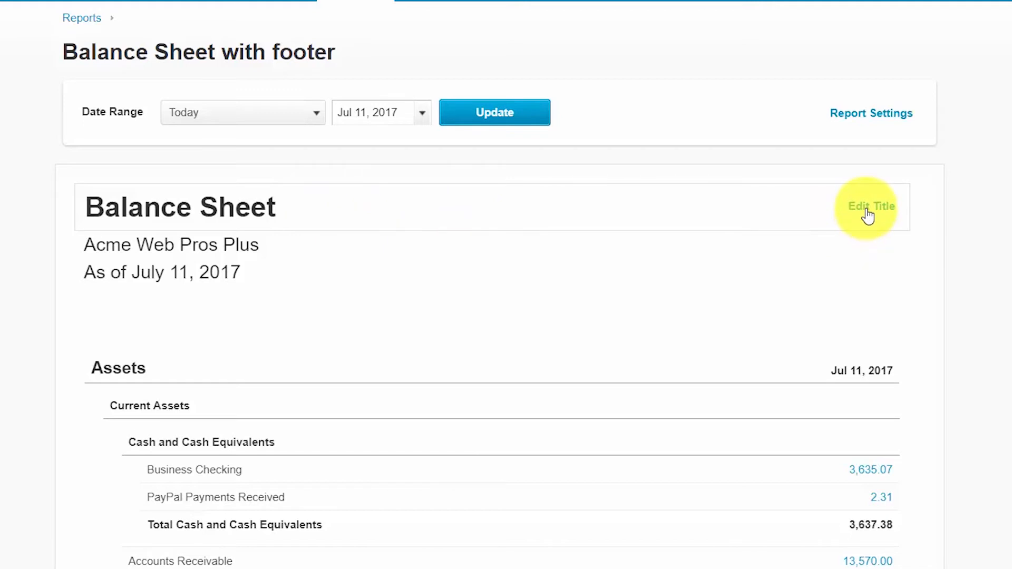
# Edit the report title so it reads 'Balance Sheet Report'.
pyautogui.click(871, 207)
pyautogui.write(' Report')
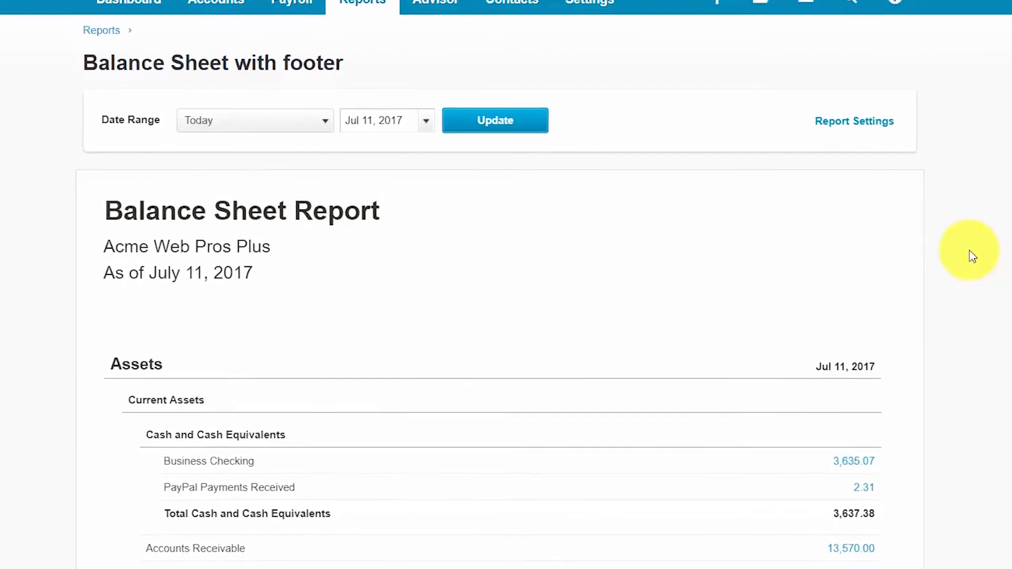
pyautogui.scroll(-3)
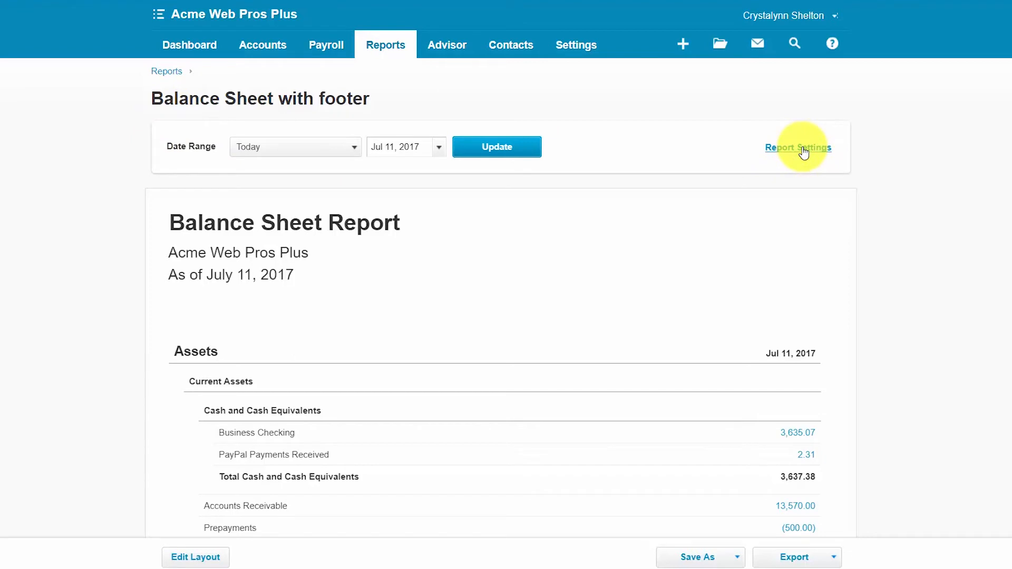
# In Report Settings, set the date range to End of Last Month (June 30, 2017).
pyautogui.click(799, 148)
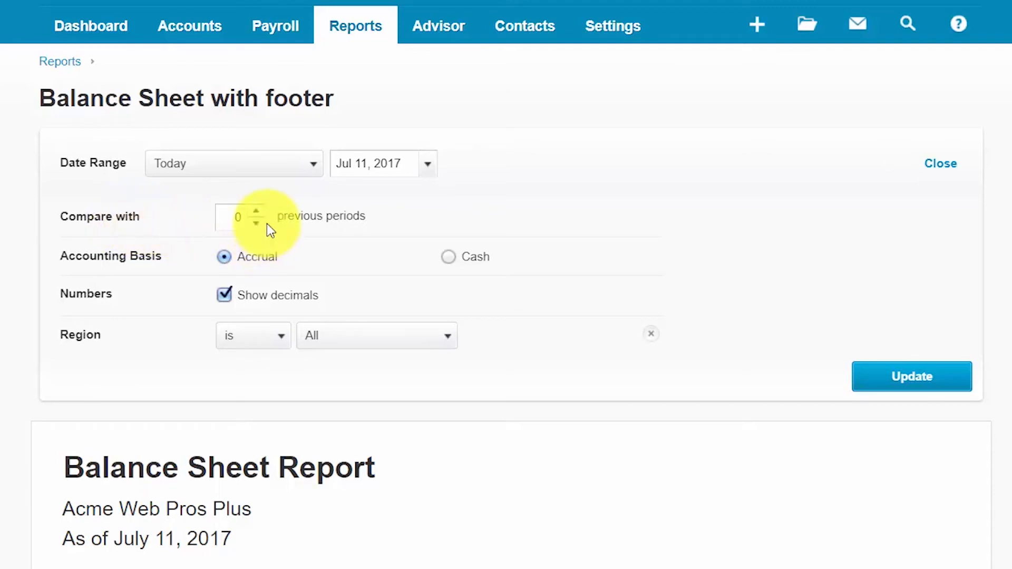
pyautogui.moveTo(299, 221)
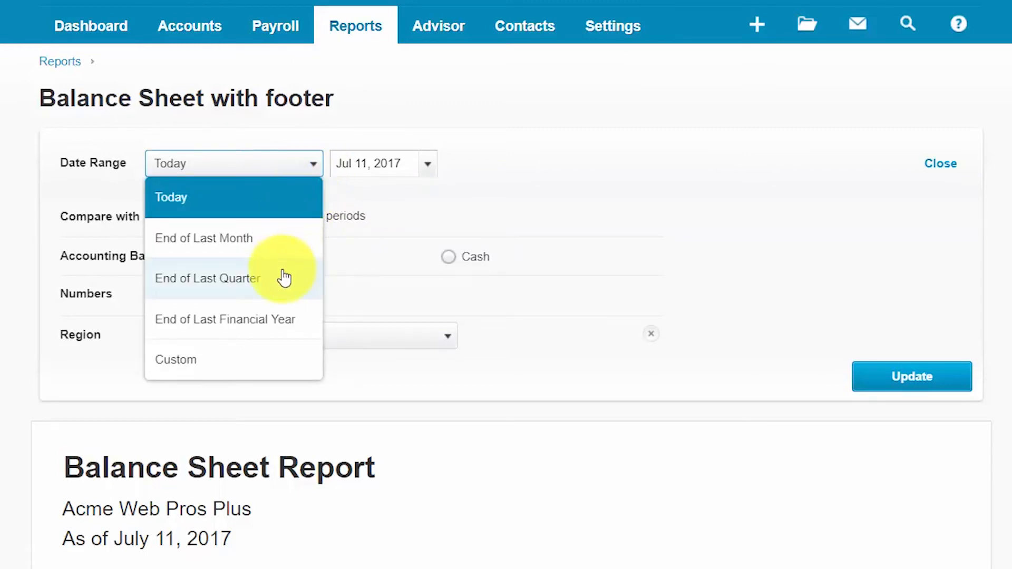
pyautogui.click(204, 238)
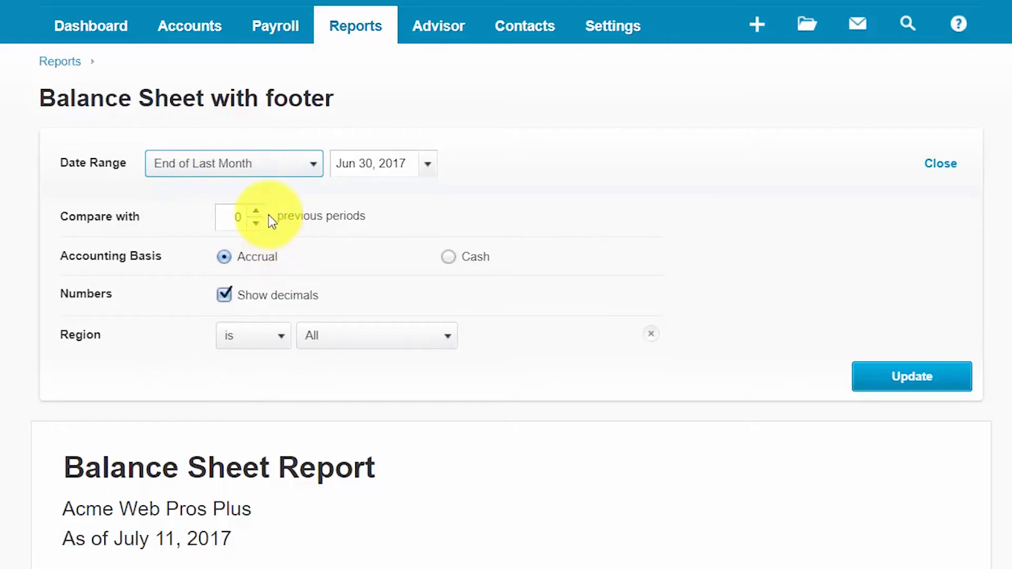
pyautogui.click(257, 210)
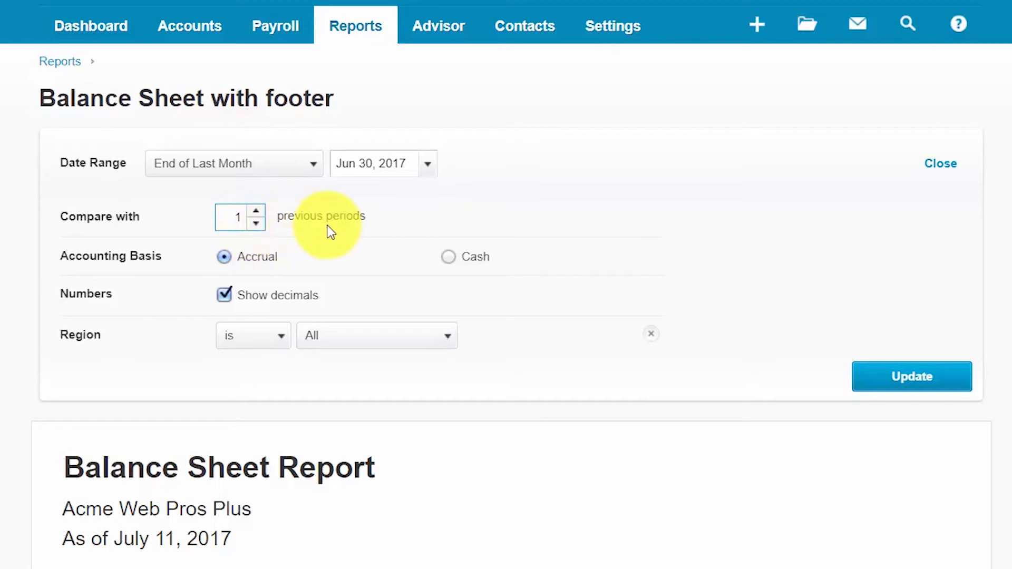
pyautogui.moveTo(377, 219)
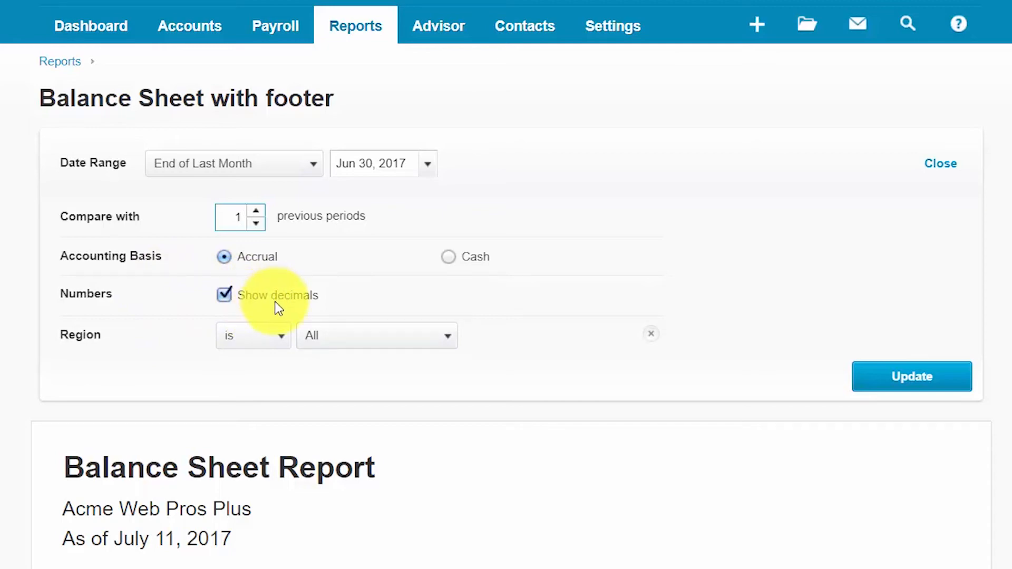
pyautogui.moveTo(278, 348)
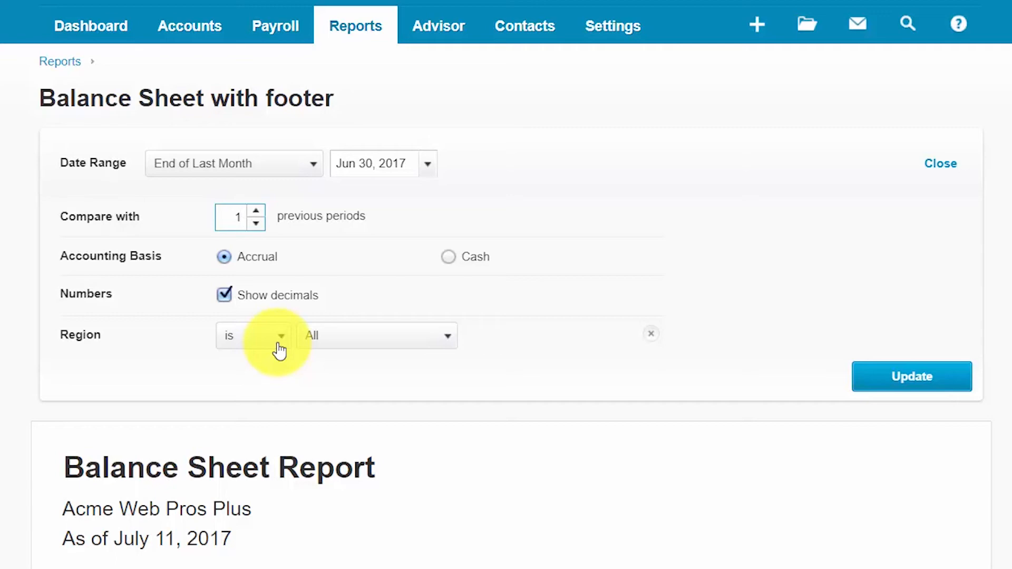
pyautogui.moveTo(440, 348)
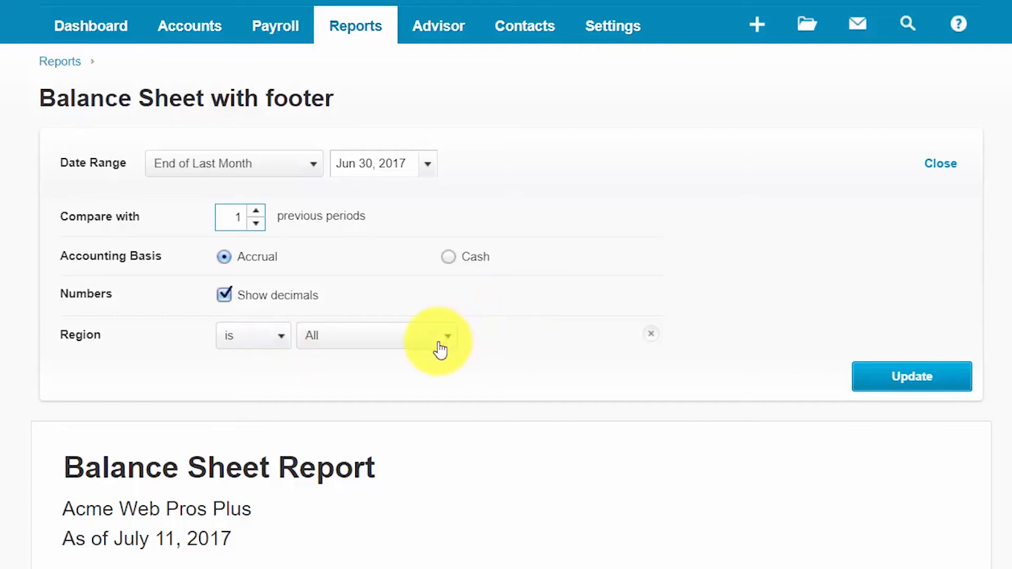
# In the Region filter, deselect every region and then include all regions again.
pyautogui.click(447, 336)
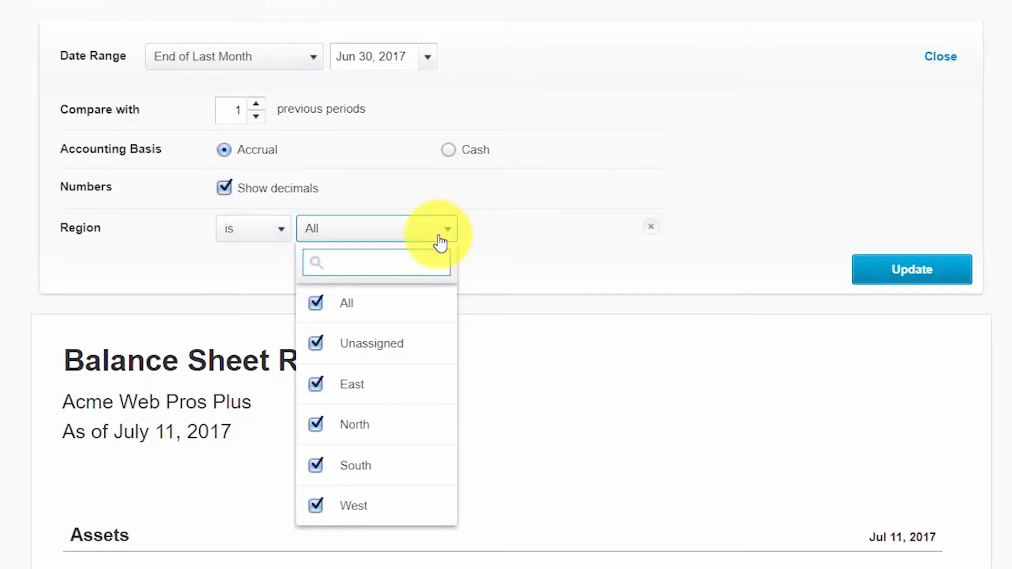
pyautogui.click(375, 262)
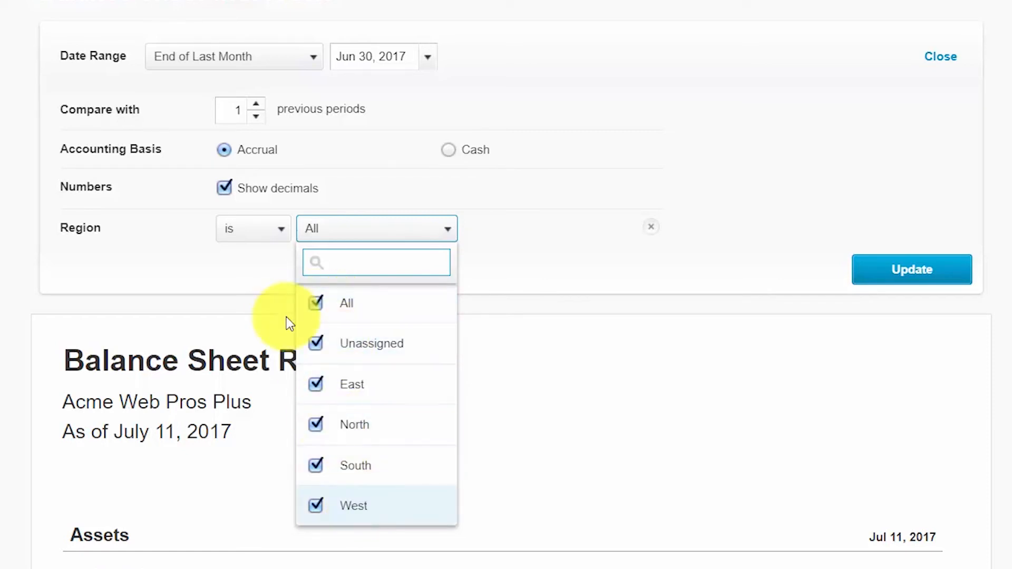
pyautogui.click(315, 304)
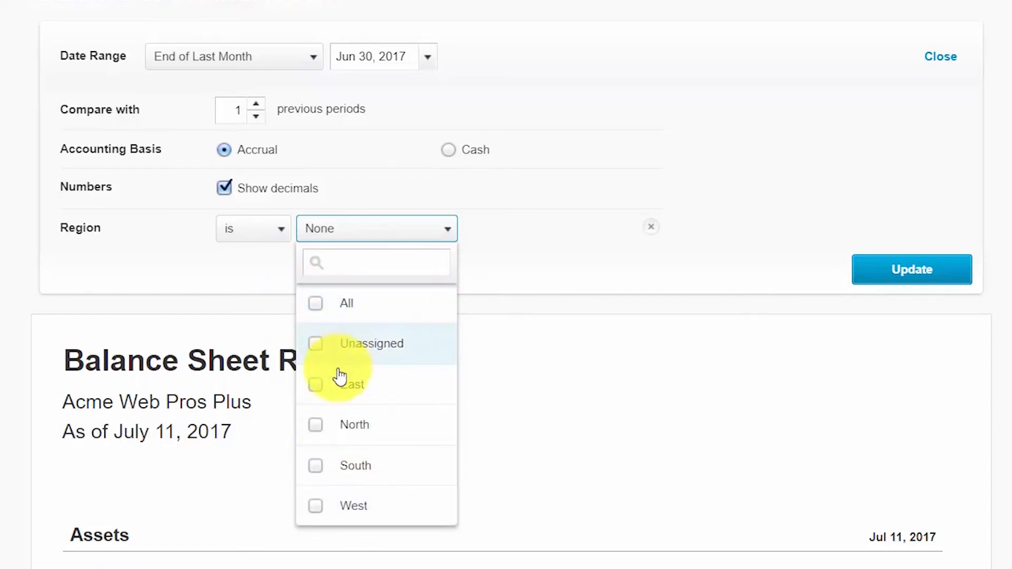
pyautogui.click(315, 425)
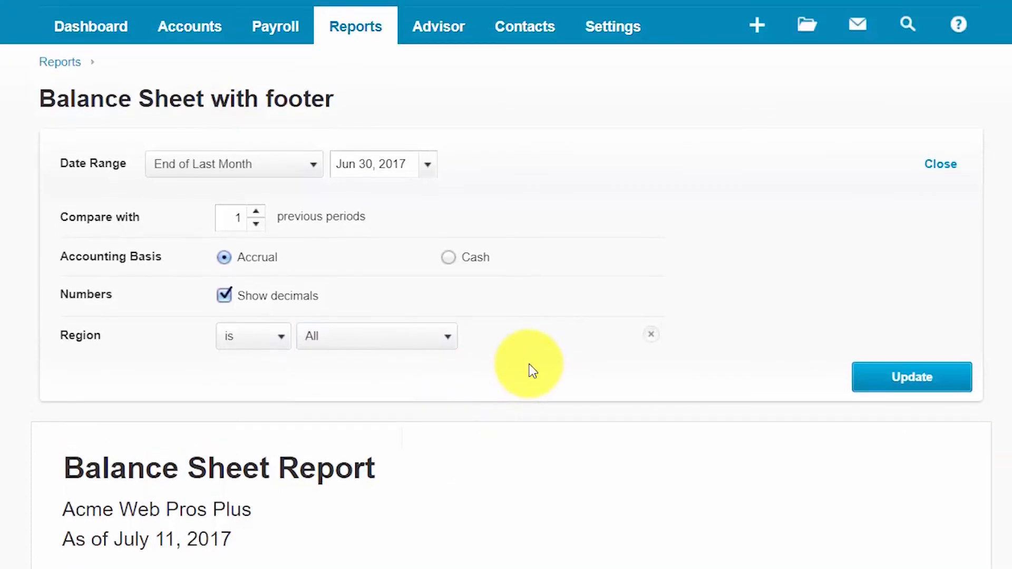
pyautogui.moveTo(340, 271)
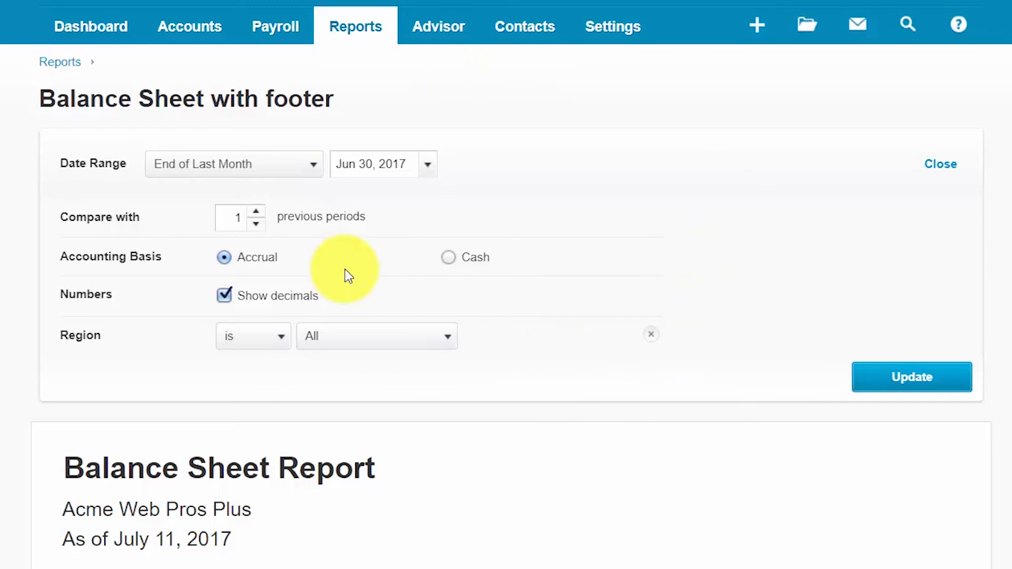
pyautogui.moveTo(801, 444)
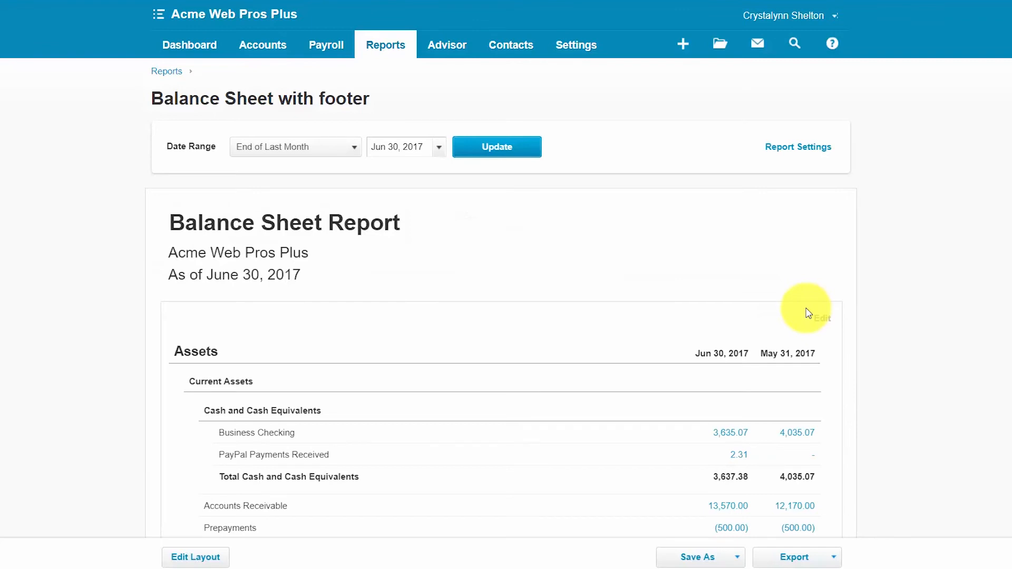
pyautogui.scroll(-3)
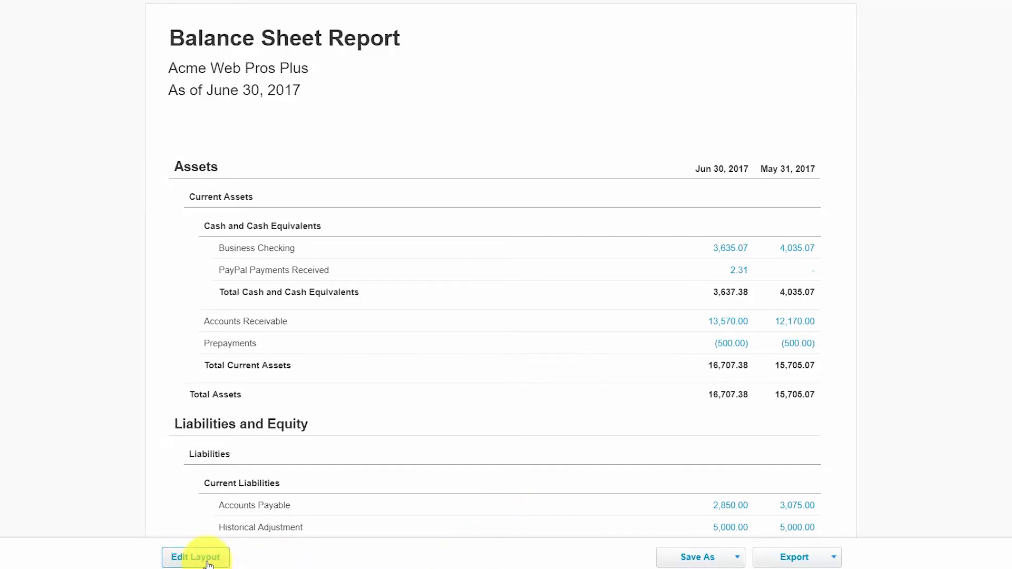
pyautogui.click(196, 557)
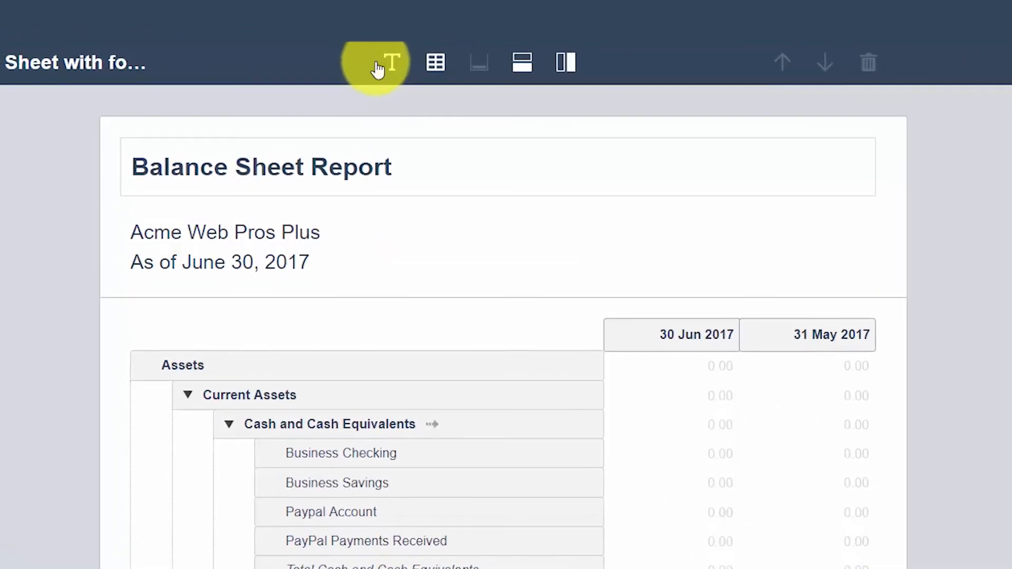
pyautogui.moveTo(391, 62)
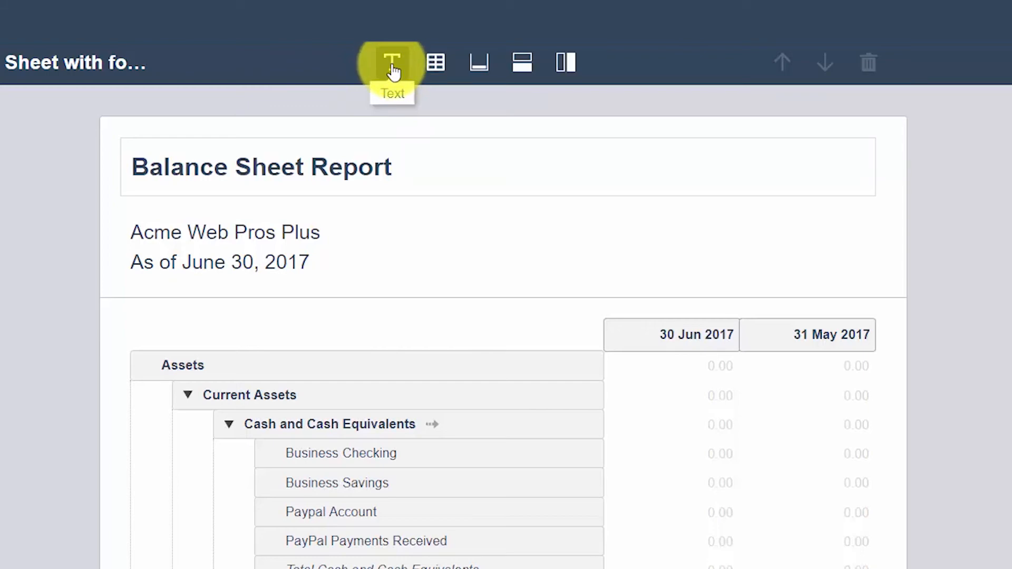
pyautogui.moveTo(441, 72)
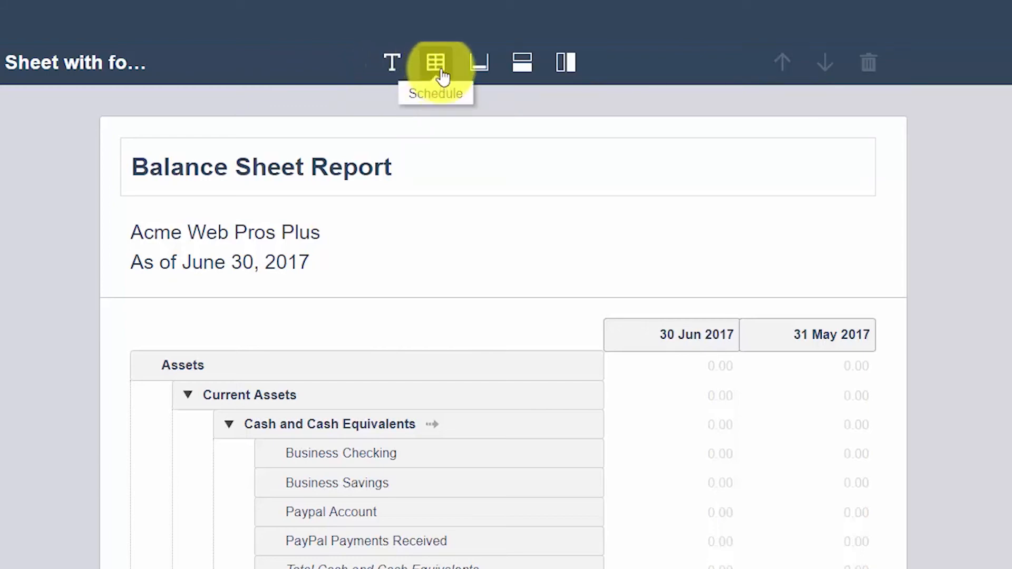
pyautogui.moveTo(480, 63)
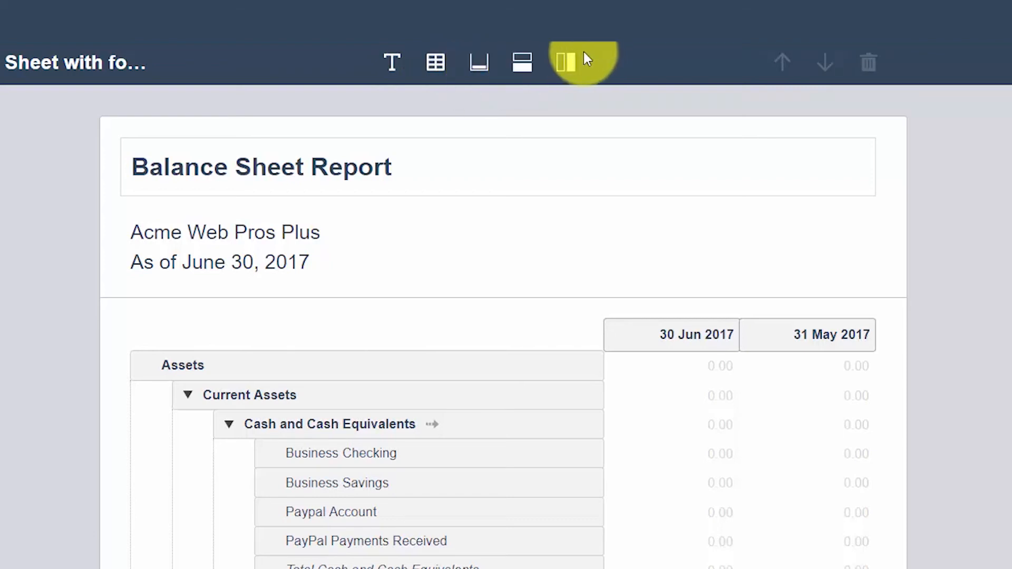
pyautogui.moveTo(566, 62)
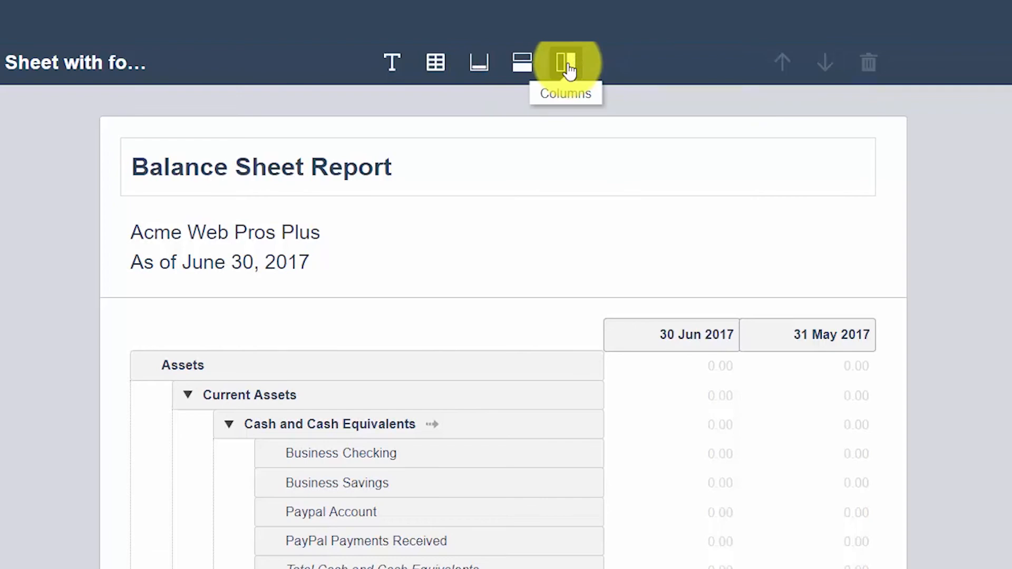
pyautogui.moveTo(481, 64)
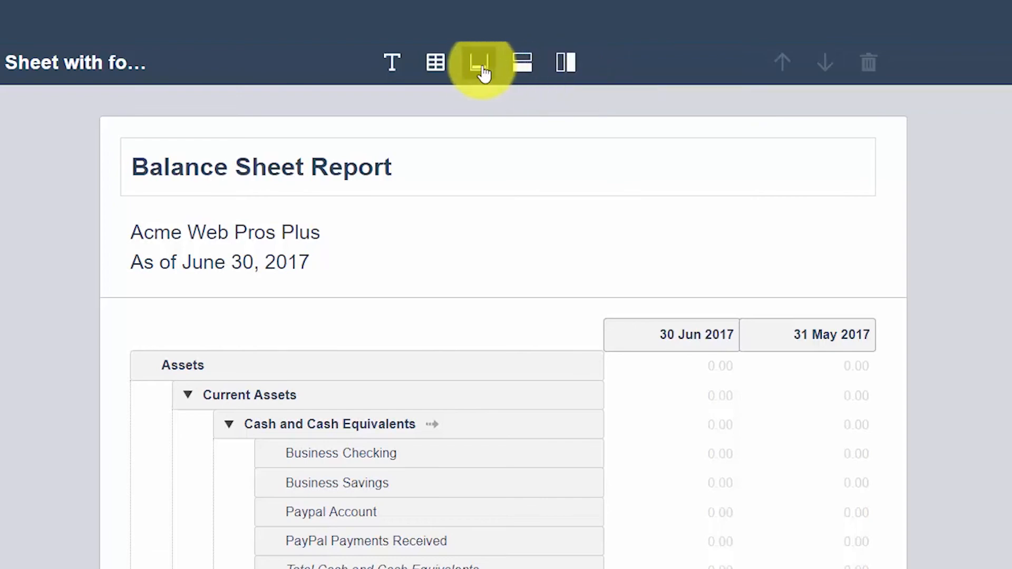
pyautogui.moveTo(478, 65)
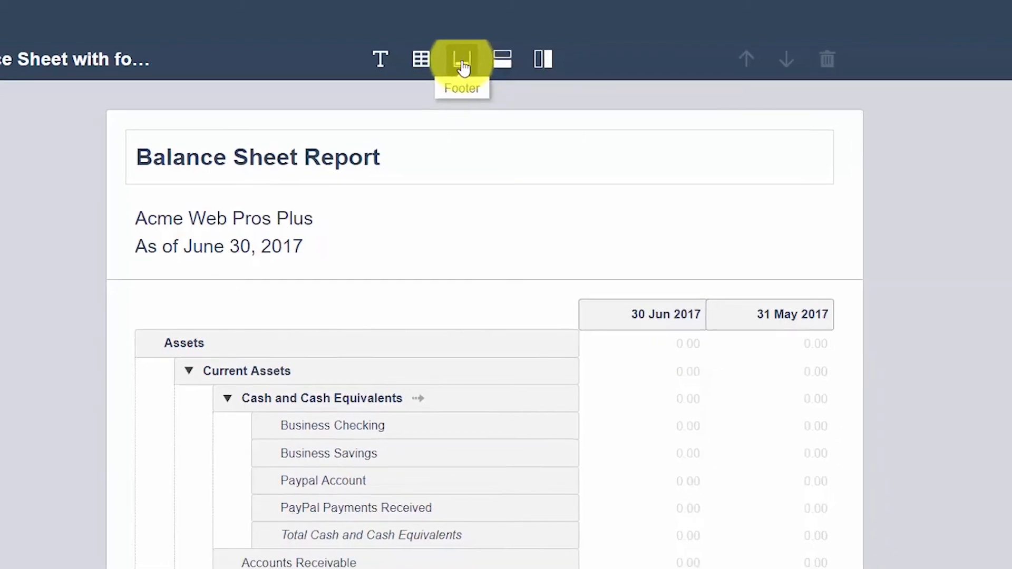
# Add a bold footer noting all figures use the cash basis method and finish the layout edit.
pyautogui.click(462, 59)
pyautogui.write('All figures are reported using the cash basis accounting method')
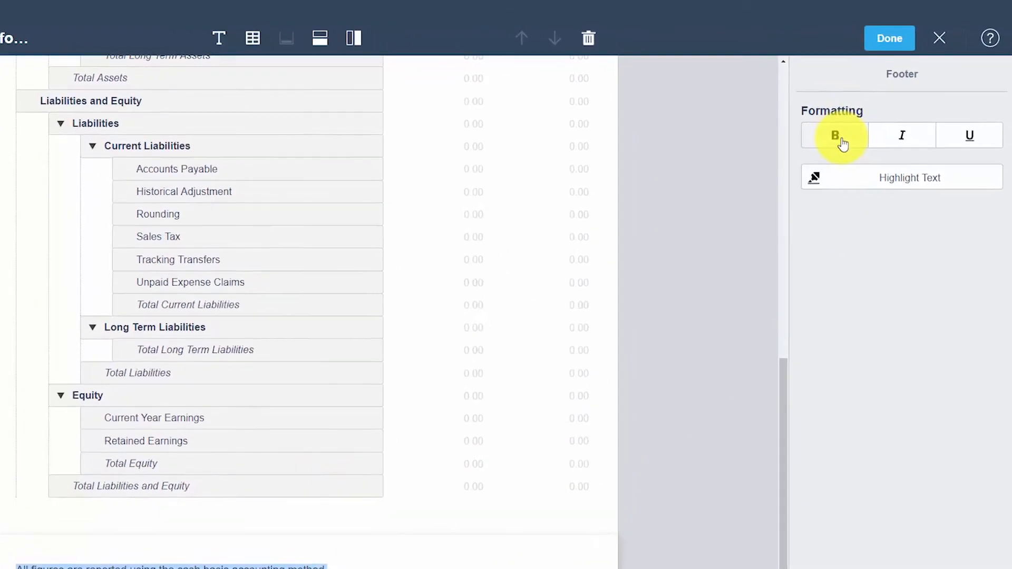
pyautogui.click(835, 135)
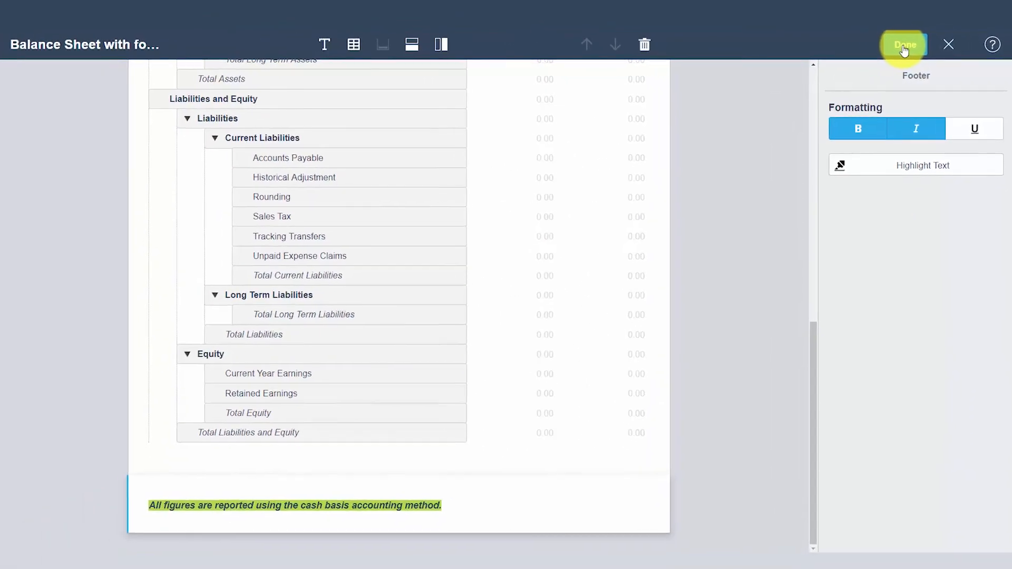
pyautogui.click(907, 44)
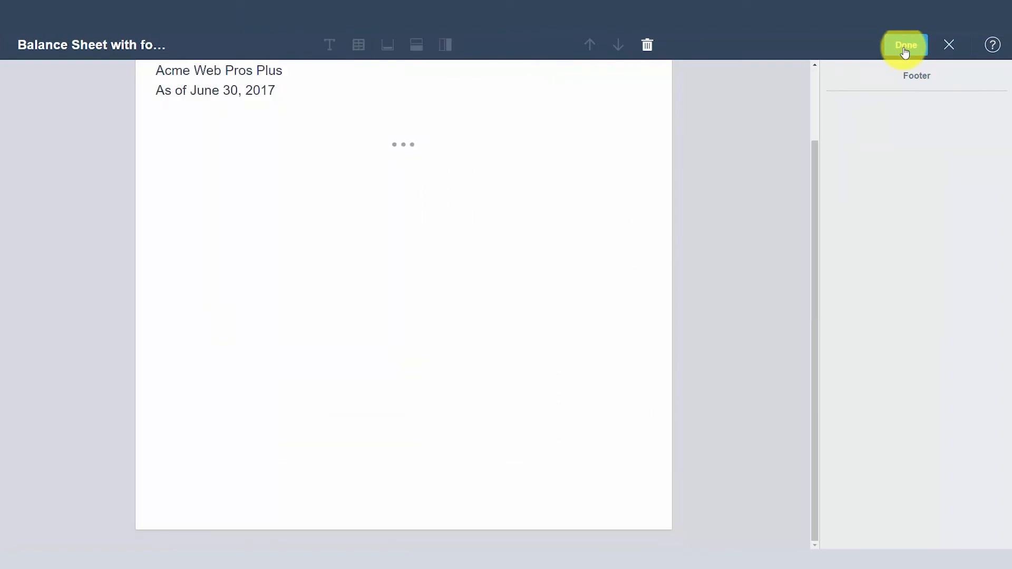
# Scroll through the reloaded report to check the footer and bring up the Save As choices.
pyautogui.click(907, 45)
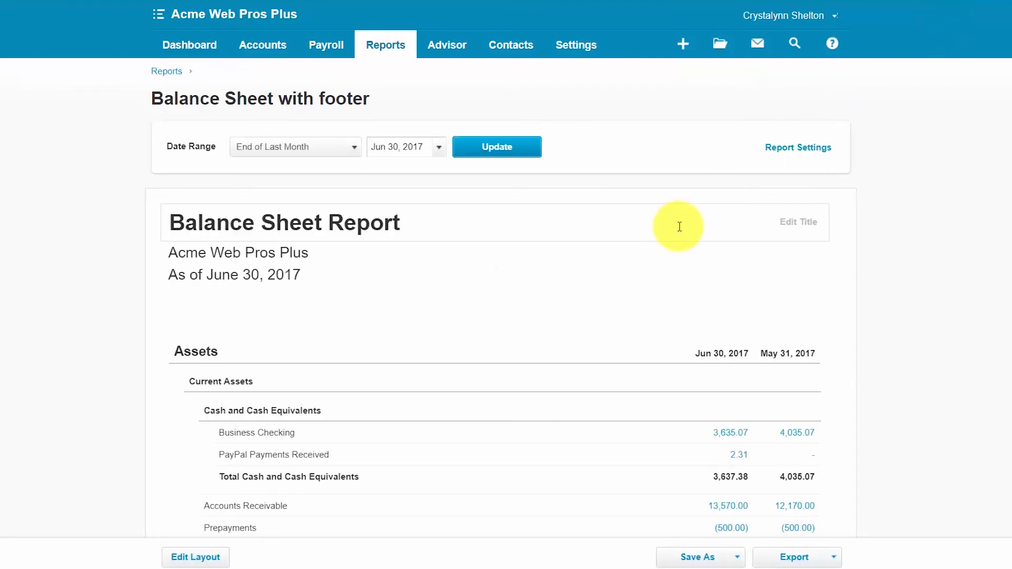
pyautogui.scroll(-3)
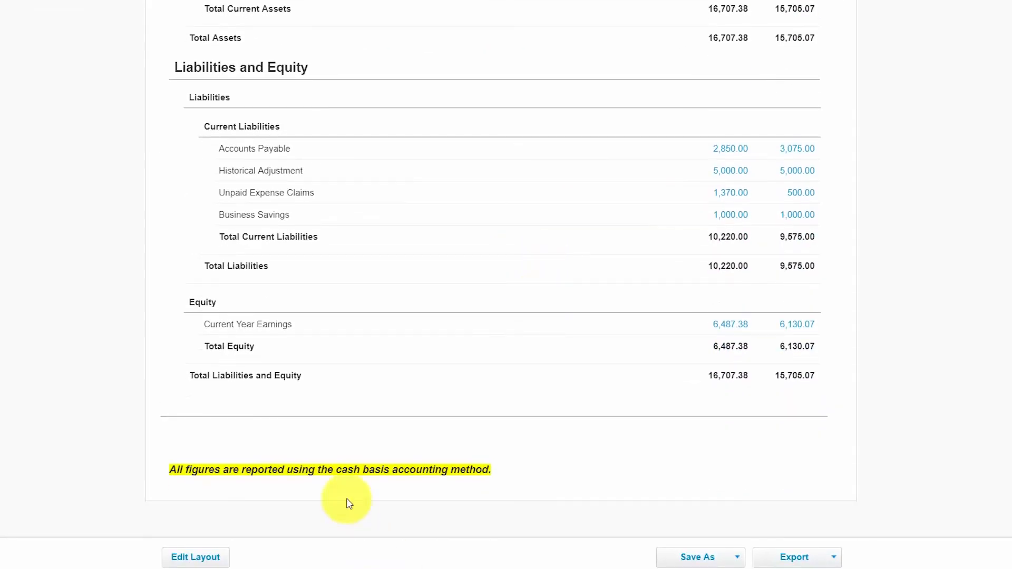
pyautogui.moveTo(344, 492)
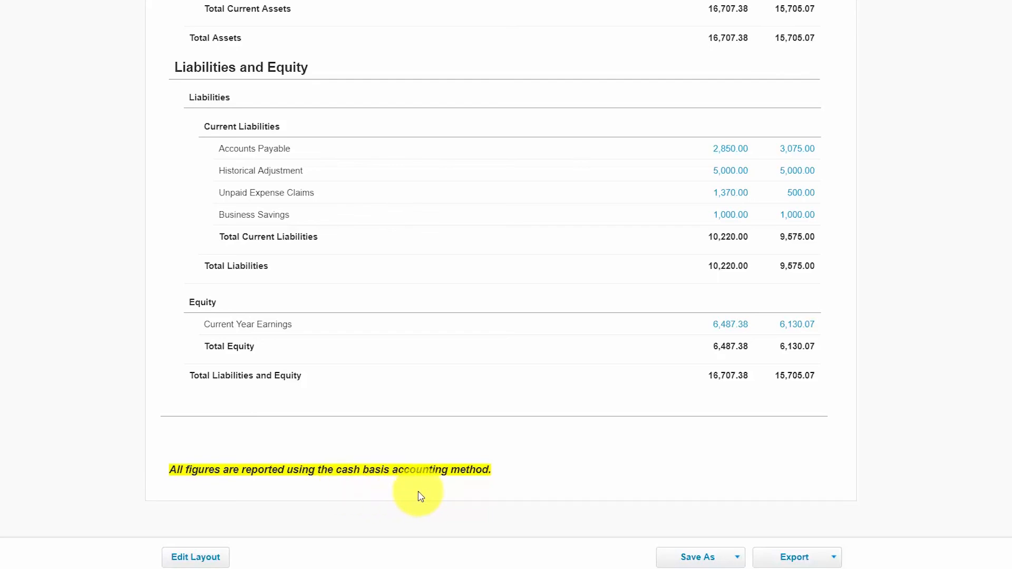
pyautogui.scroll(3)
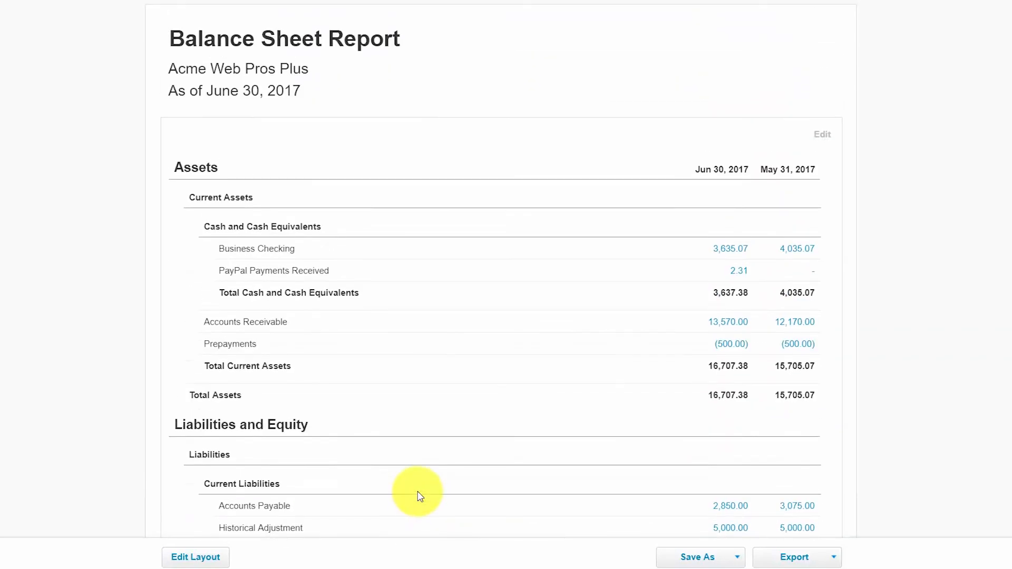
pyautogui.scroll(-3)
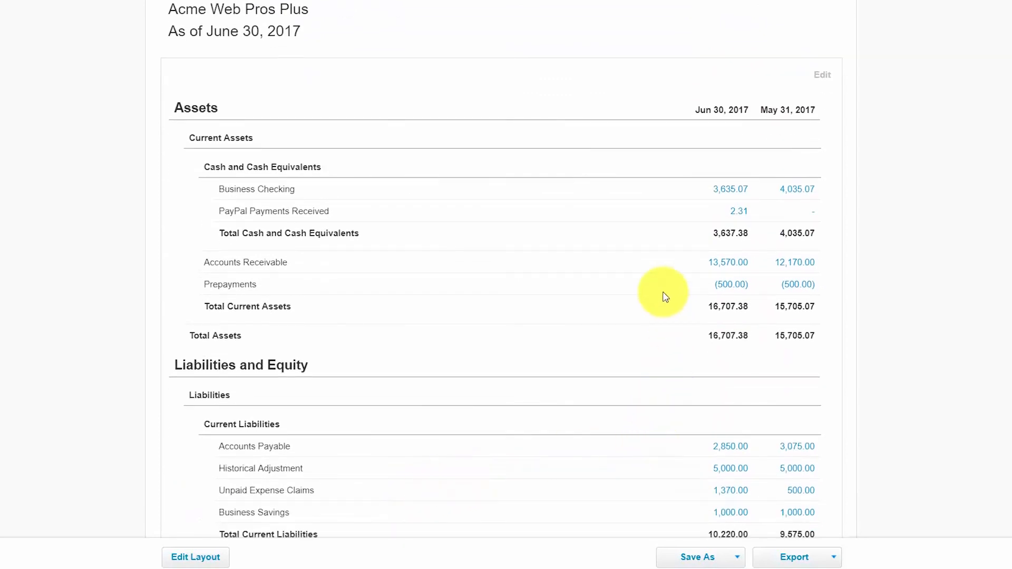
pyautogui.moveTo(791, 108)
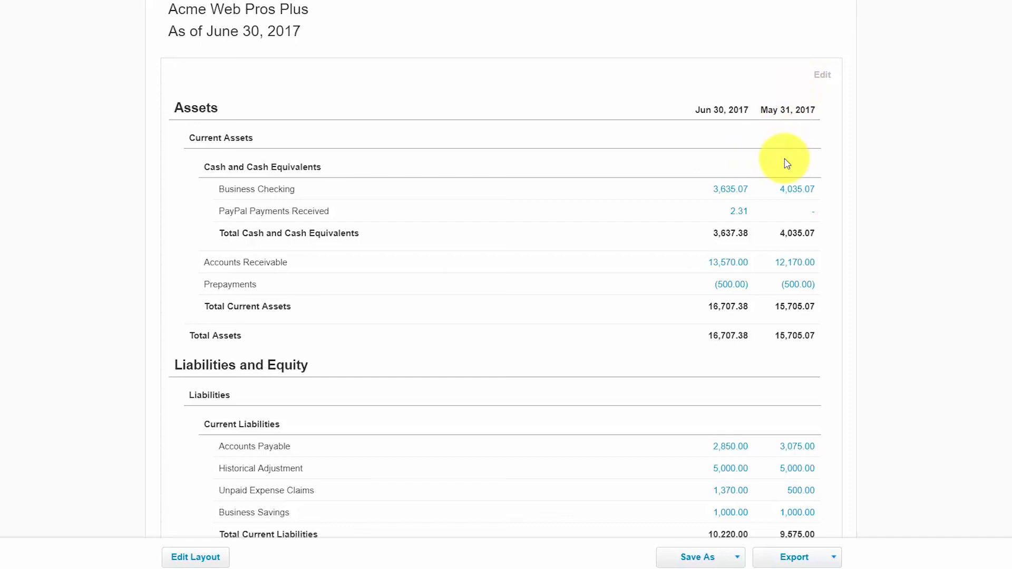
pyautogui.moveTo(719, 129)
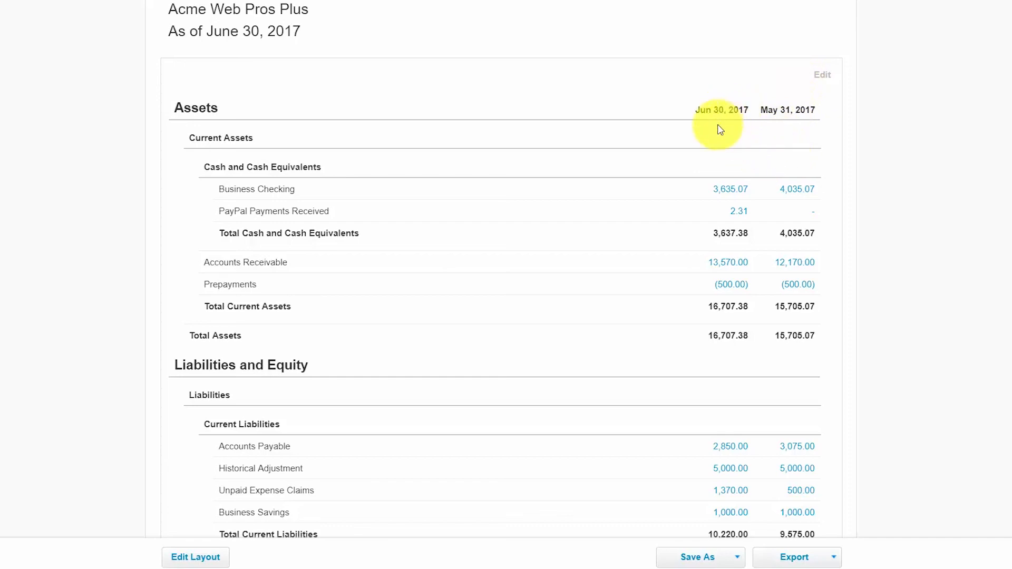
pyautogui.scroll(-3)
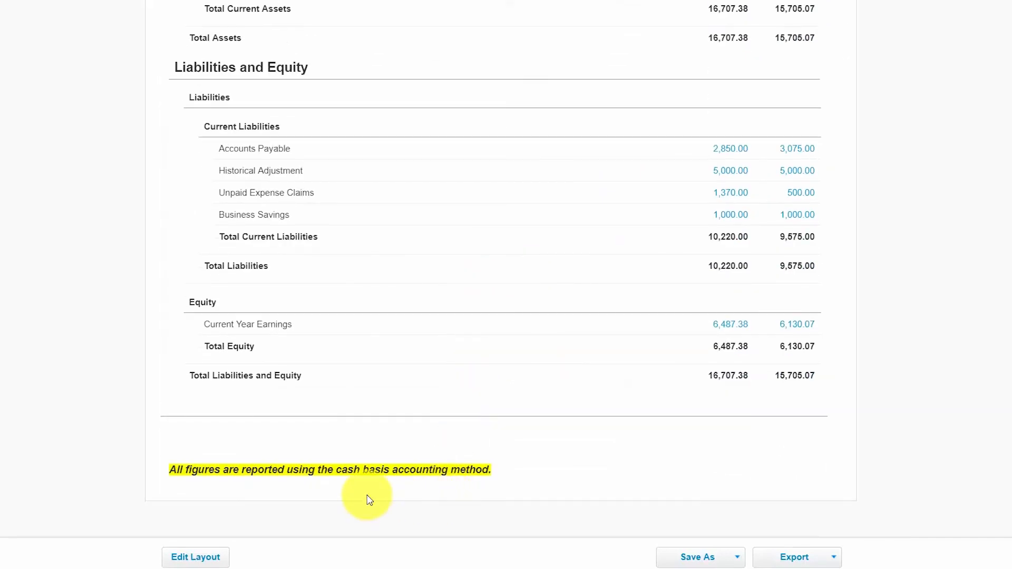
pyautogui.click(366, 470)
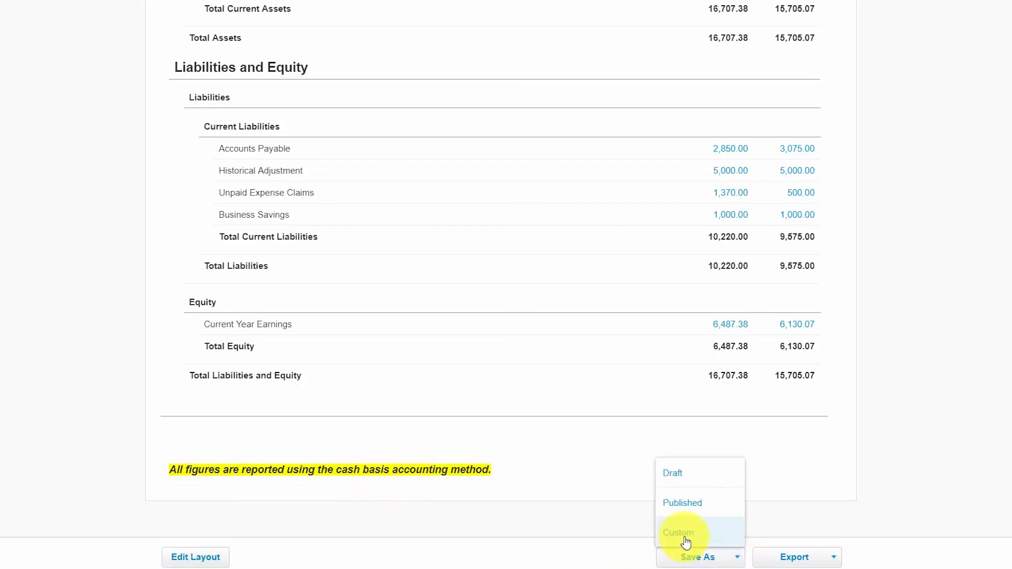
# Save as custom report 'Balance Sheet w/ Footer' and make it the default view.
pyautogui.click(678, 534)
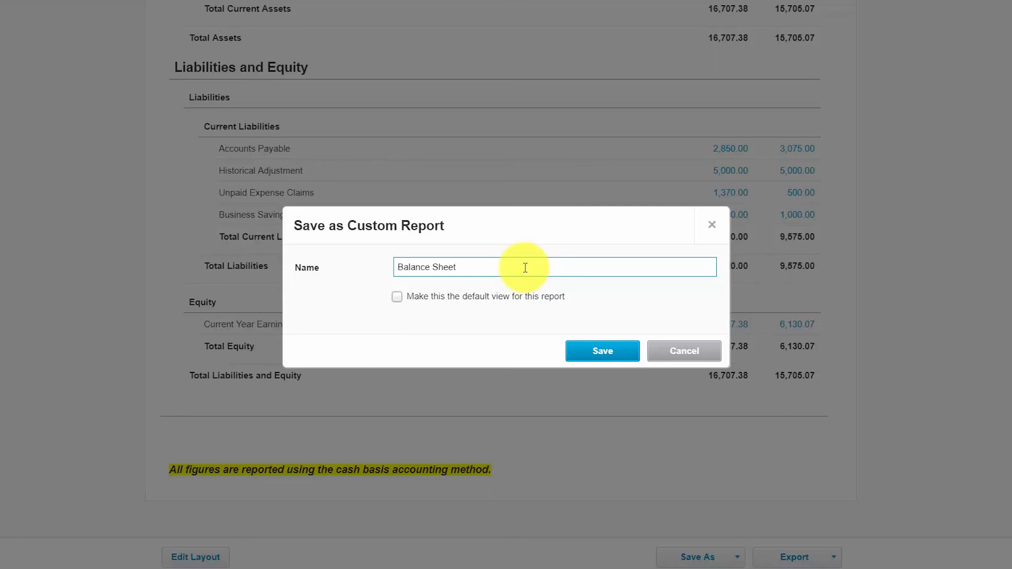
pyautogui.write('w/')
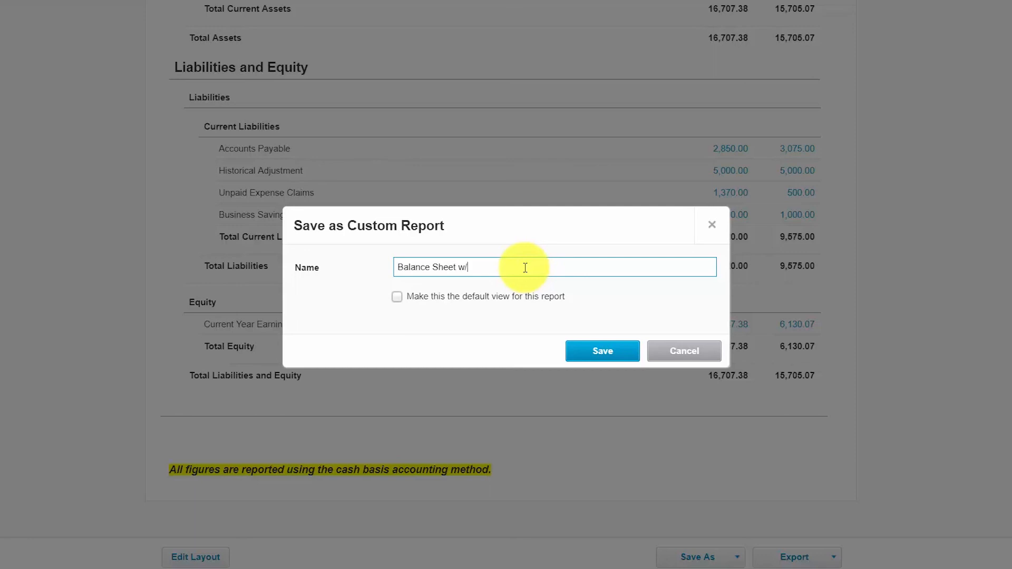
pyautogui.write('Footer')
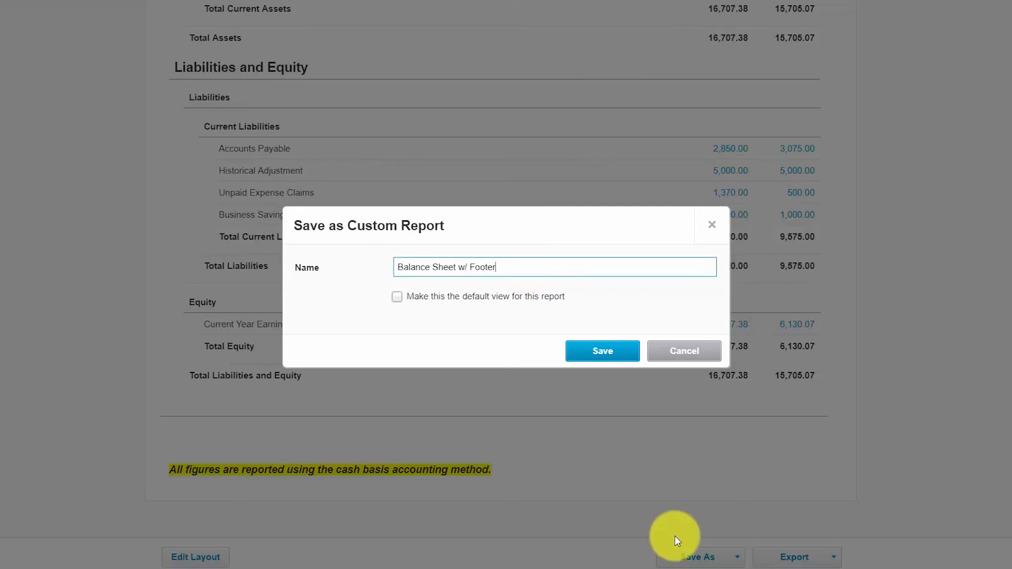
pyautogui.moveTo(682, 539)
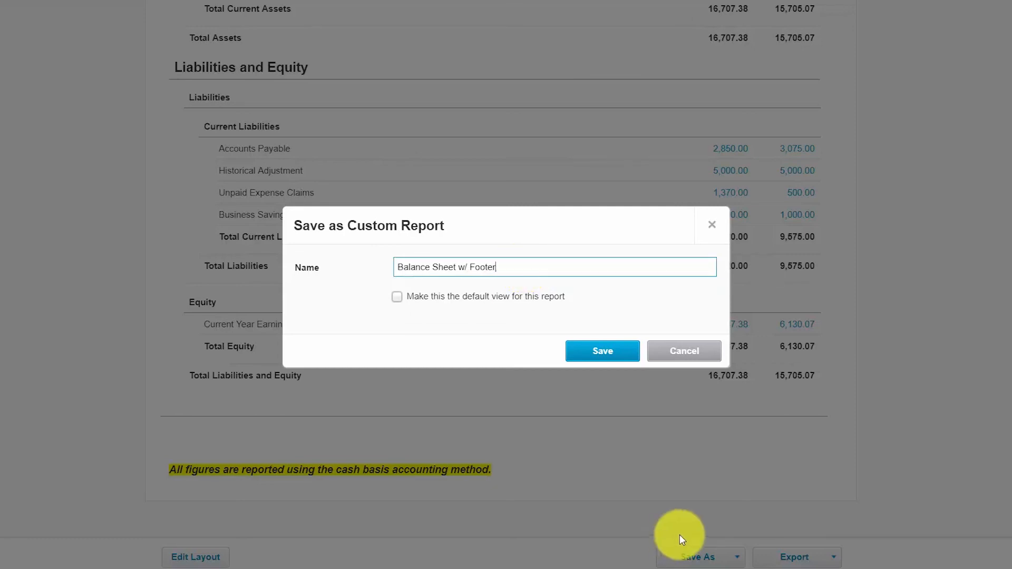
pyautogui.moveTo(542, 269)
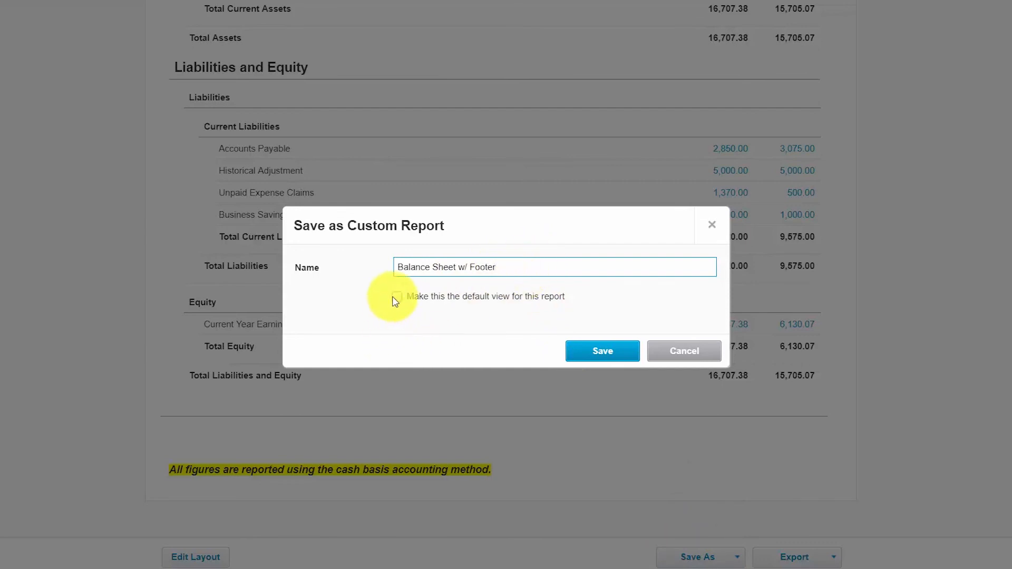
pyautogui.click(397, 296)
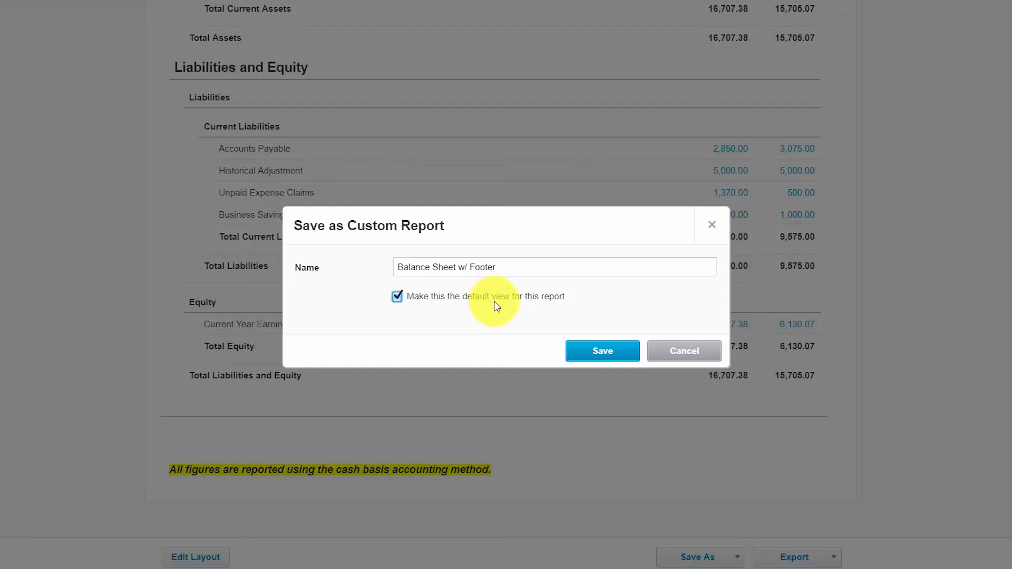
pyautogui.moveTo(515, 299)
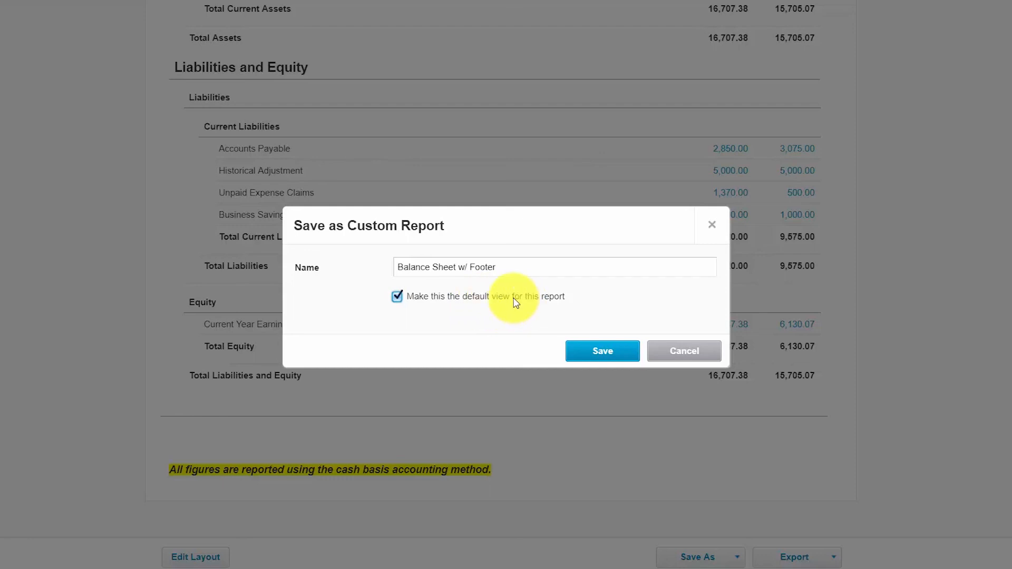
pyautogui.click(602, 351)
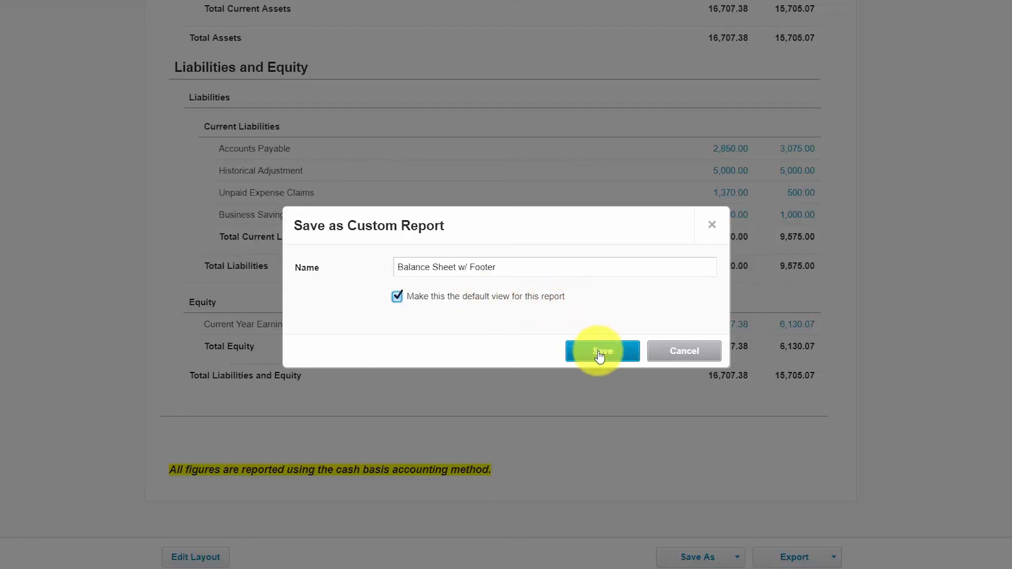
pyautogui.click(602, 351)
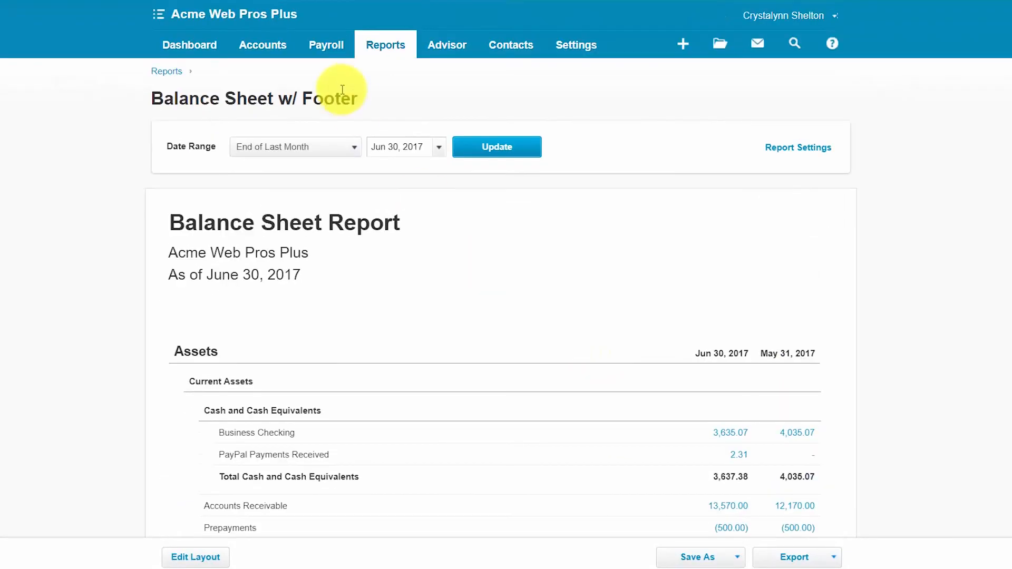
# Return to the organisation dashboard.
pyautogui.click(190, 45)
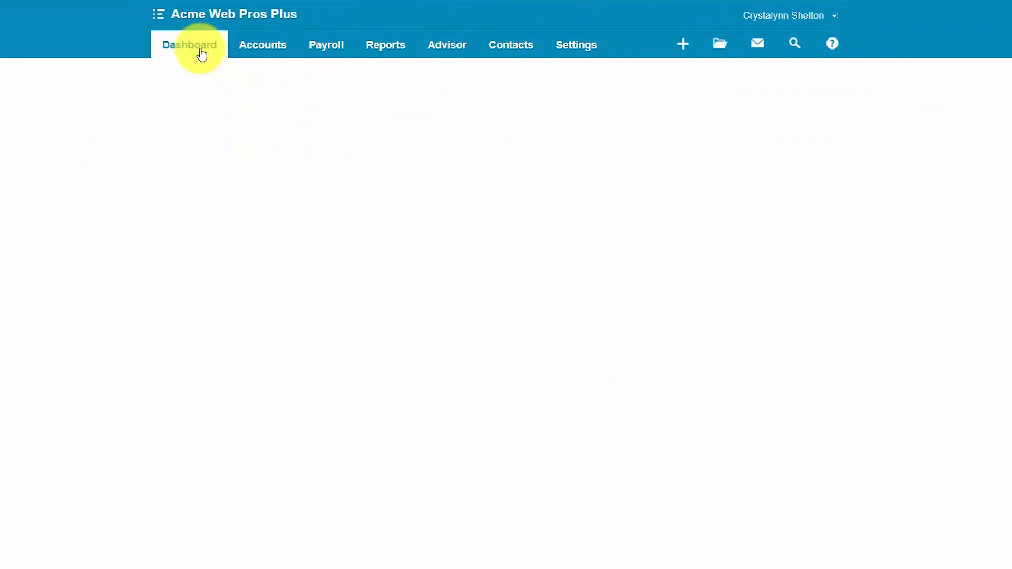
pyautogui.click(190, 44)
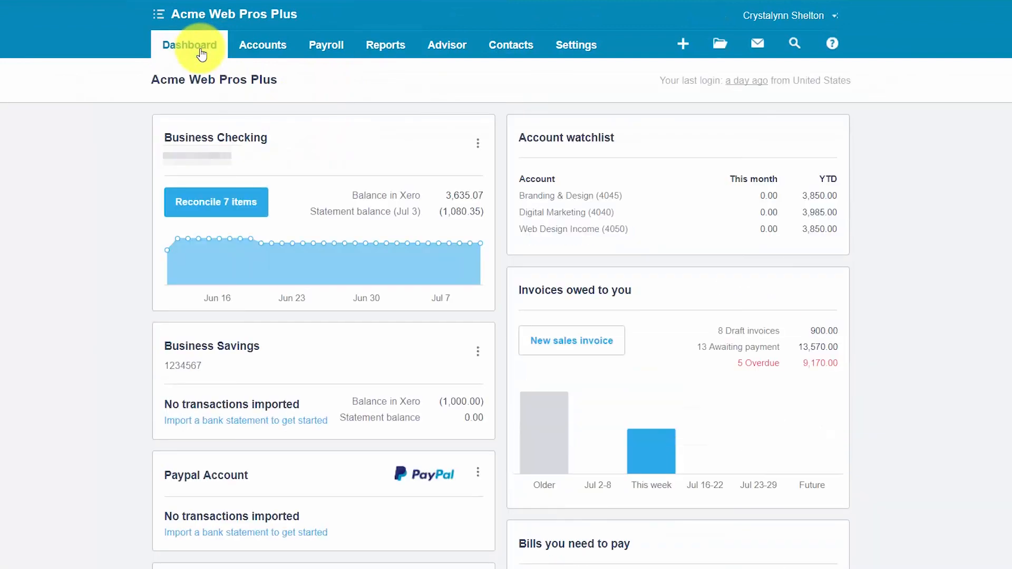